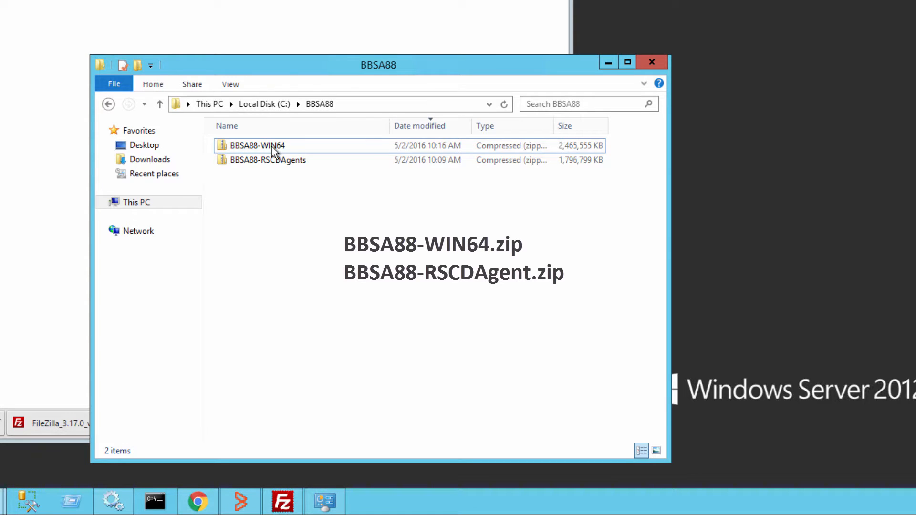
Step: Extract BBSA88-WIN64.zip to the suggested C:\BBSA88\BBSA88-WIN64 destination folder
left_click(268, 159)
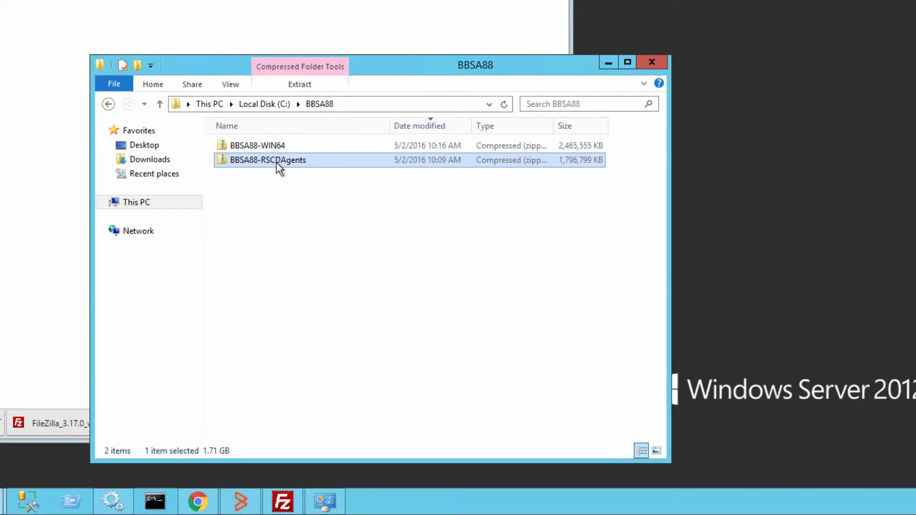
right_click(256, 145)
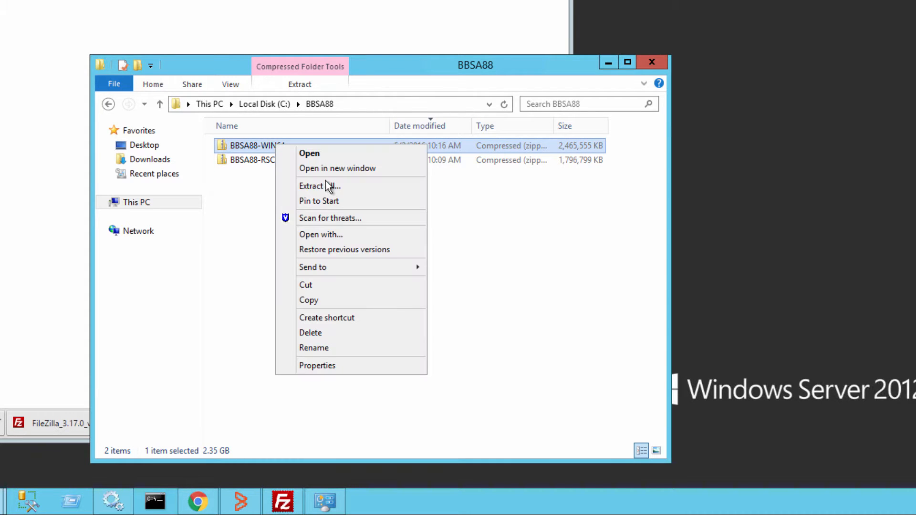
left_click(311, 186)
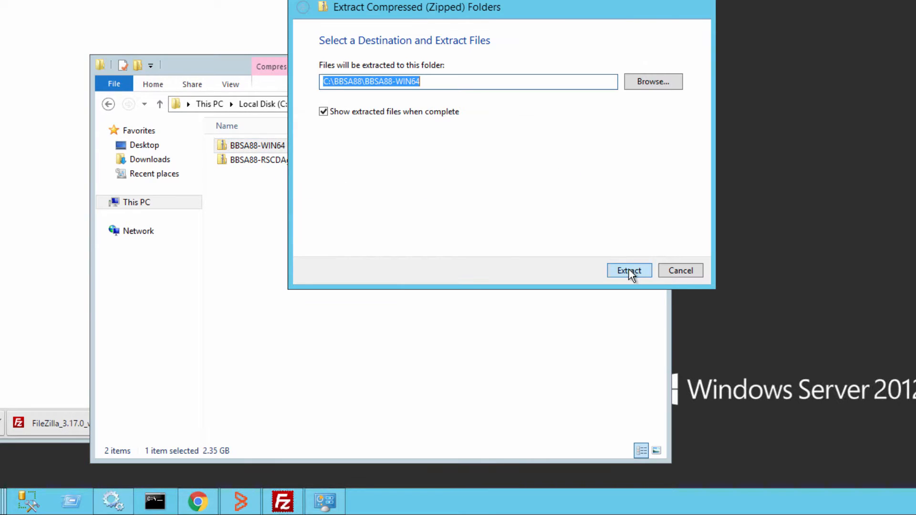
left_click(629, 270)
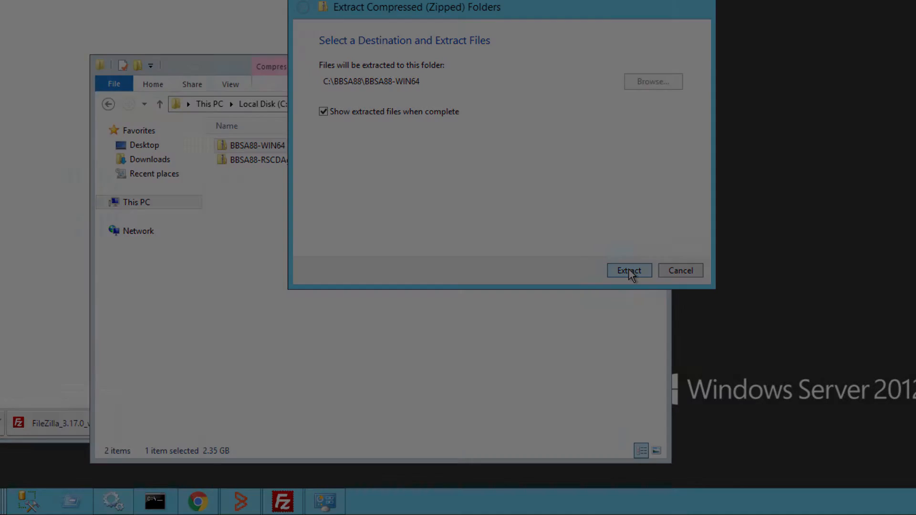
left_click(628, 270)
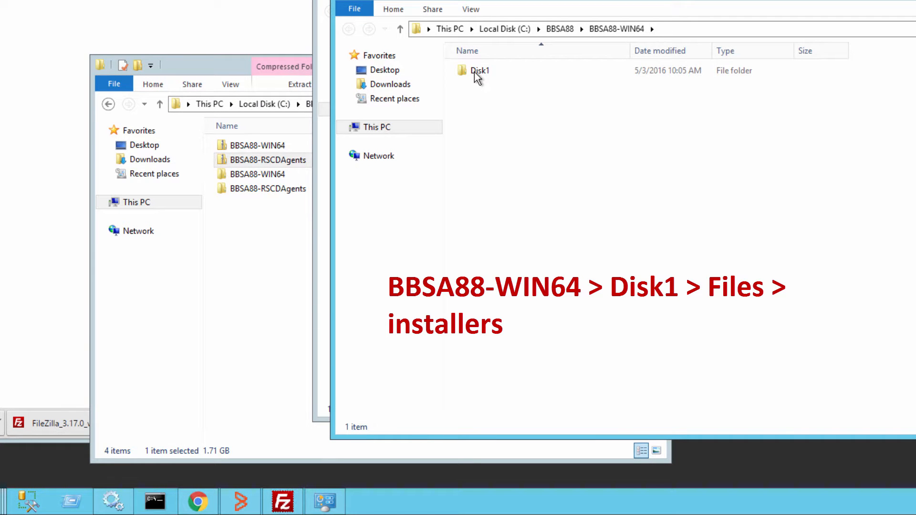
Step: Browse into Disk1 and its installers folder in the extracted BBSA88-WIN64 package
double_click(480, 70)
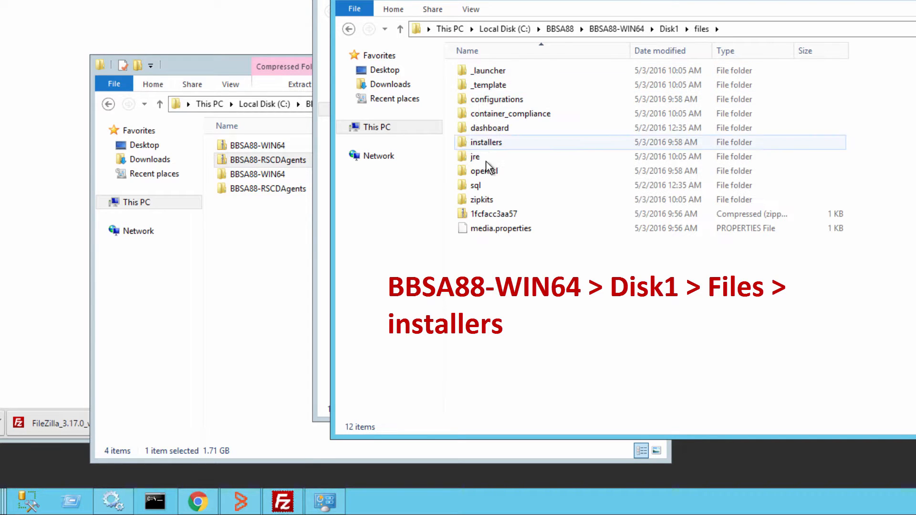
double_click(485, 142)
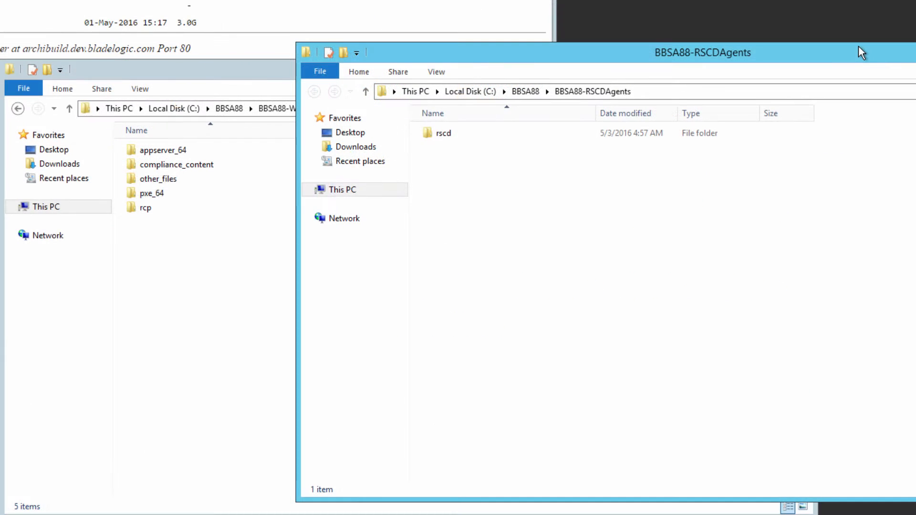
mouse_move(799, 61)
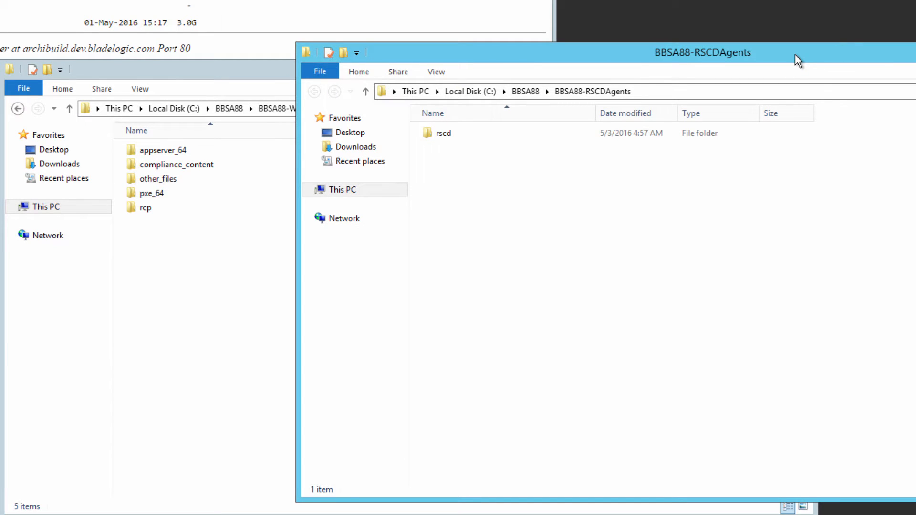
left_click(442, 133)
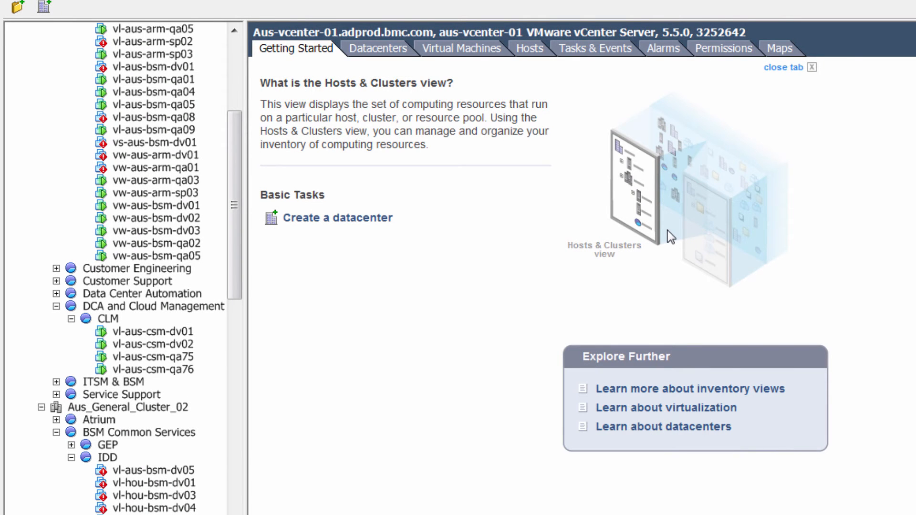
mouse_move(415, 397)
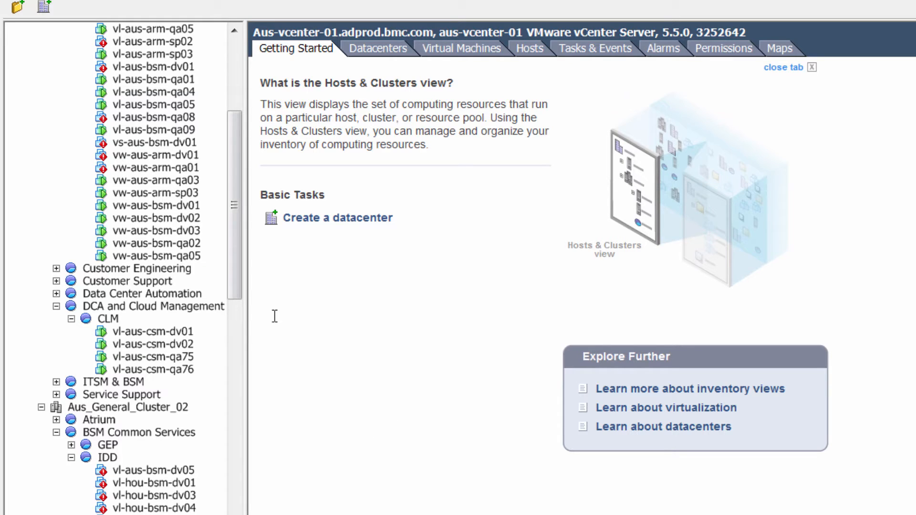
mouse_move(166, 350)
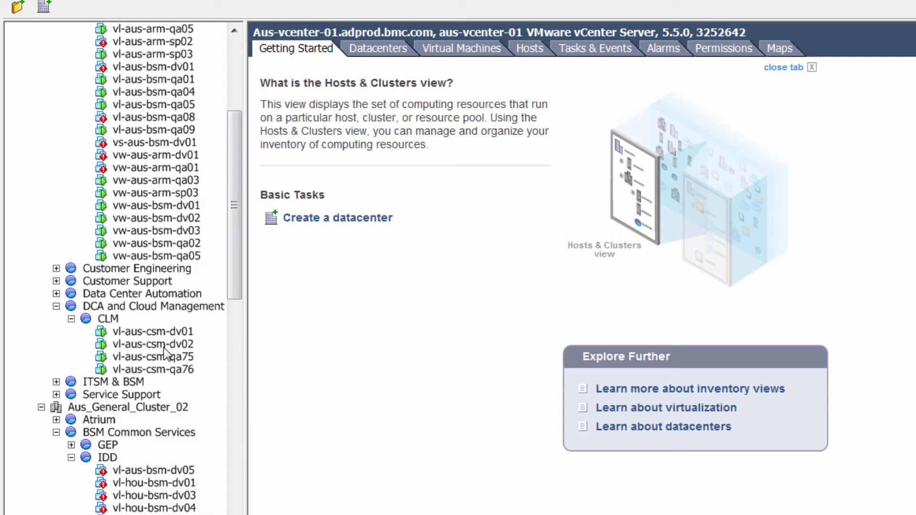
Step: Start Snapshot > Take Snapshot for the vl-aus-csm-dv02 virtual machine
right_click(153, 344)
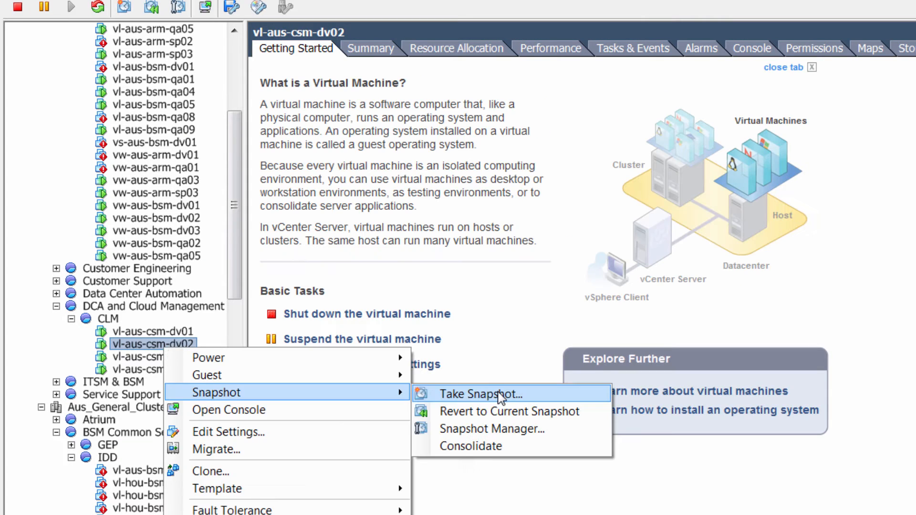
left_click(487, 394)
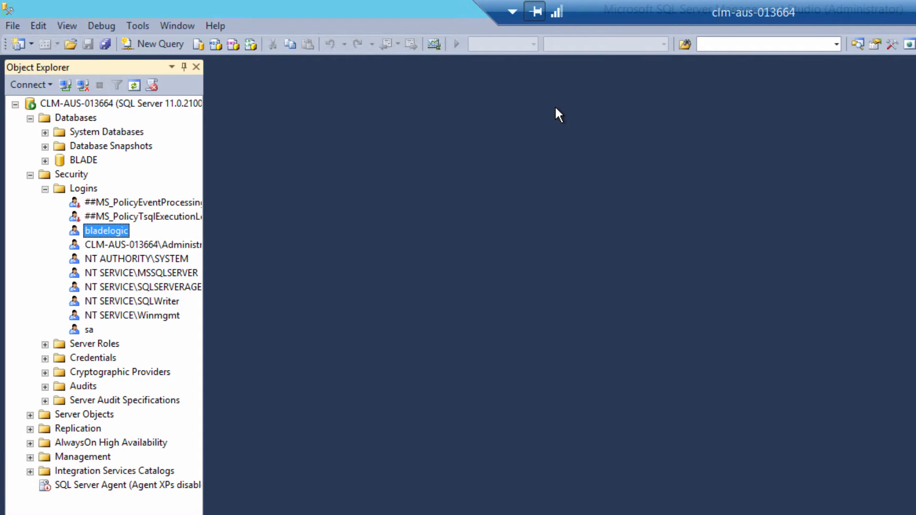
mouse_move(38, 145)
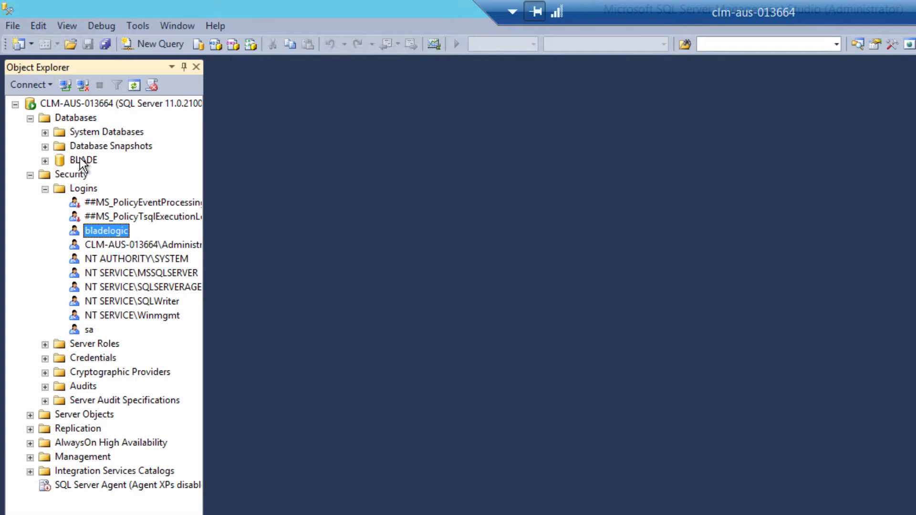
Step: Bring up the context actions for the BLADE database in Object Explorer
right_click(82, 160)
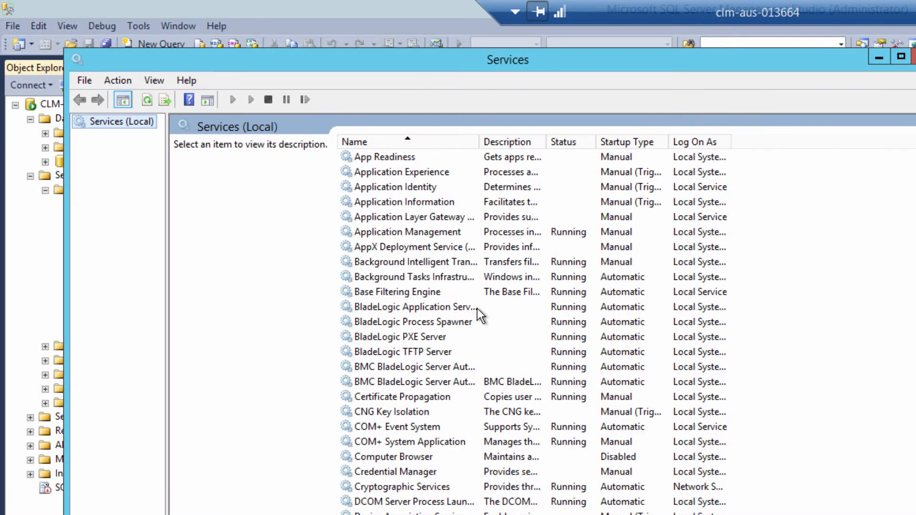
mouse_move(432, 315)
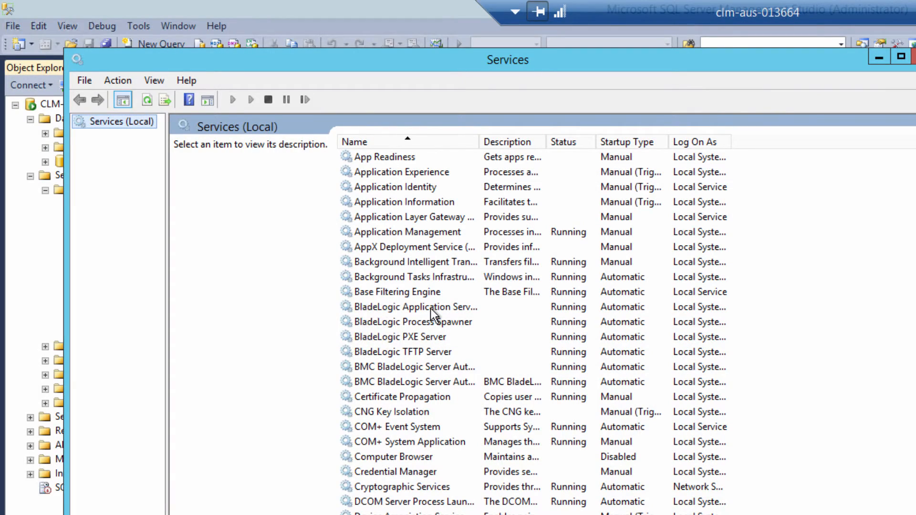
left_click(412, 307)
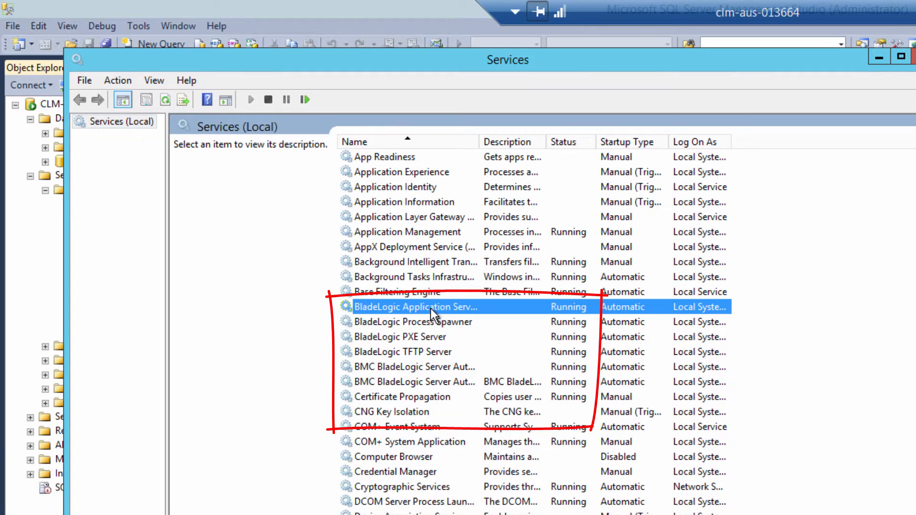
left_click(402, 337)
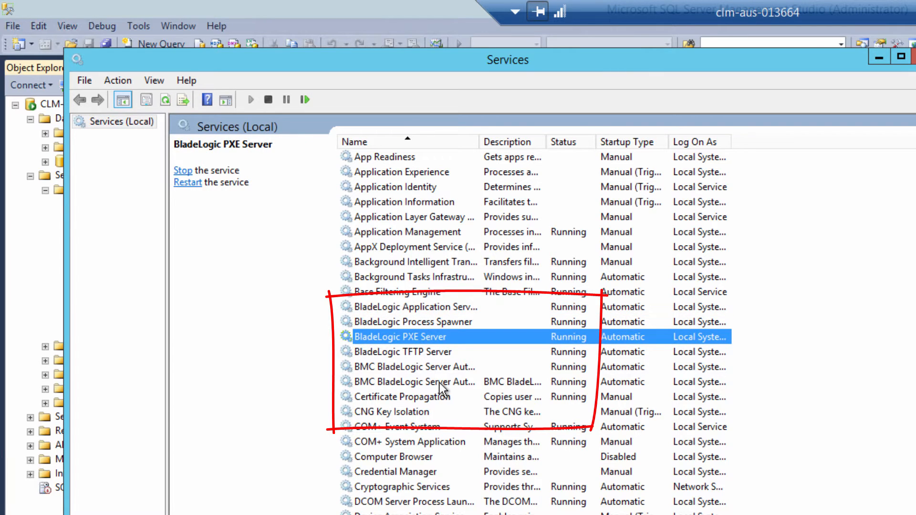
left_click(415, 381)
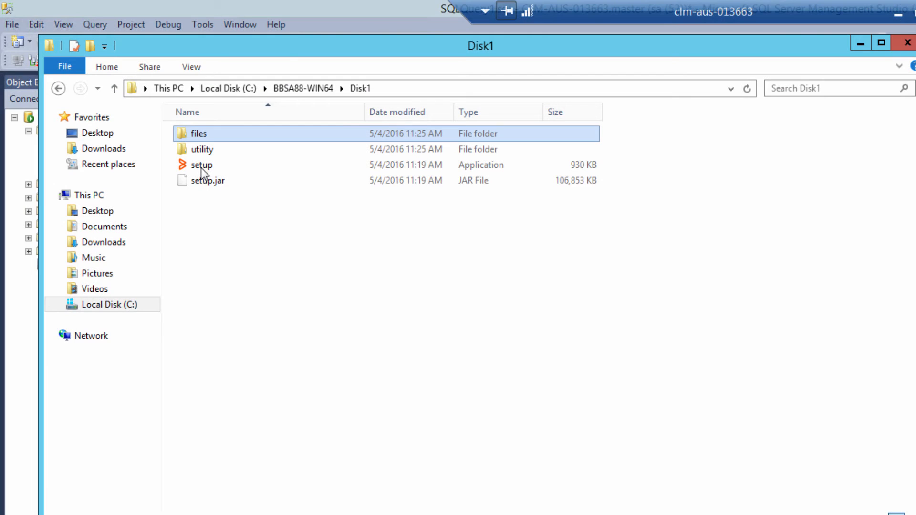
Step: Launch setup from C:\BBSA88-WIN64\Disk1 and allow it to run past the security warning
double_click(201, 165)
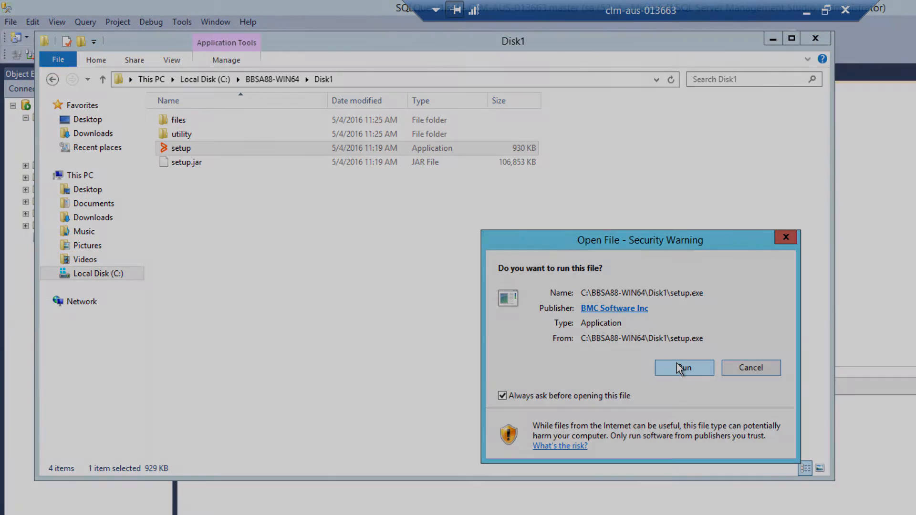
left_click(683, 368)
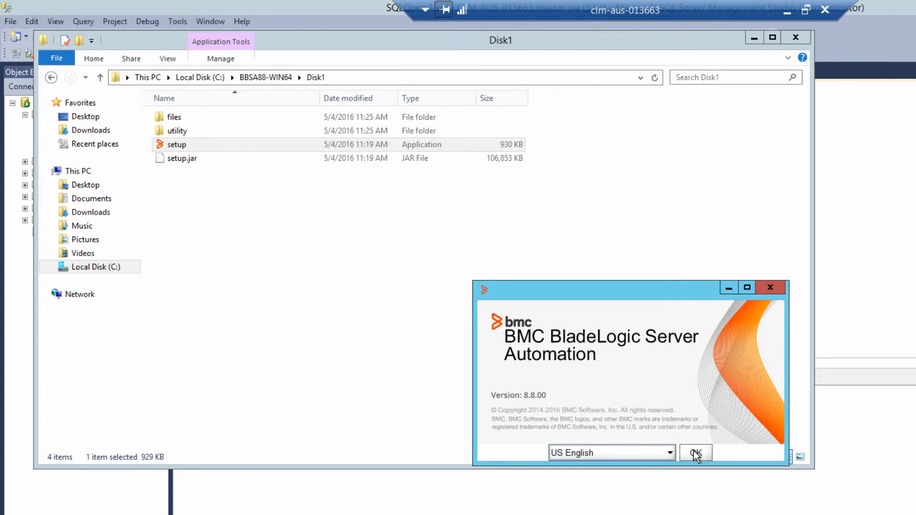
Step: Accept US English as the installer language and move past the welcome page
left_click(695, 453)
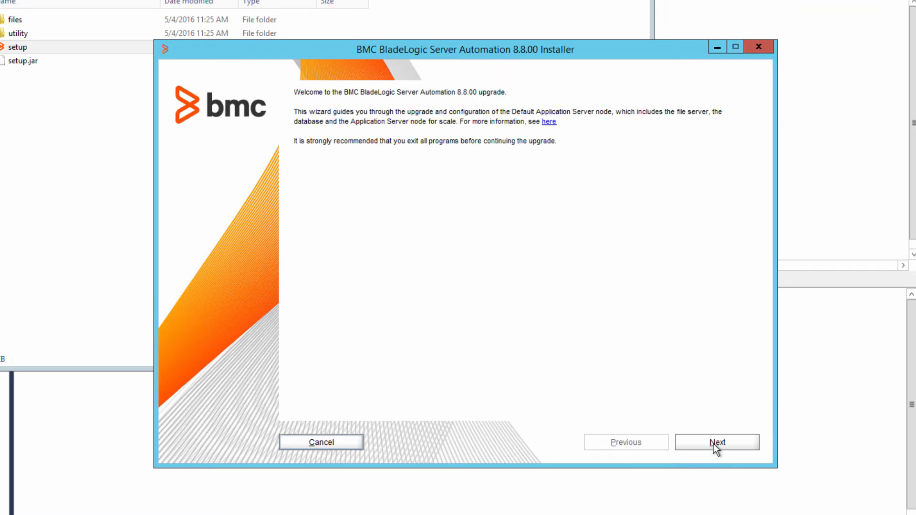
left_click(716, 441)
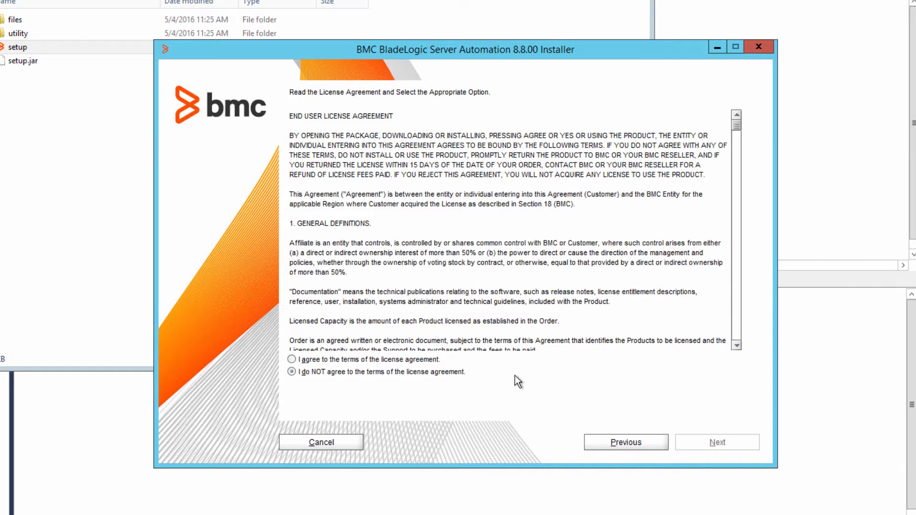
mouse_move(389, 363)
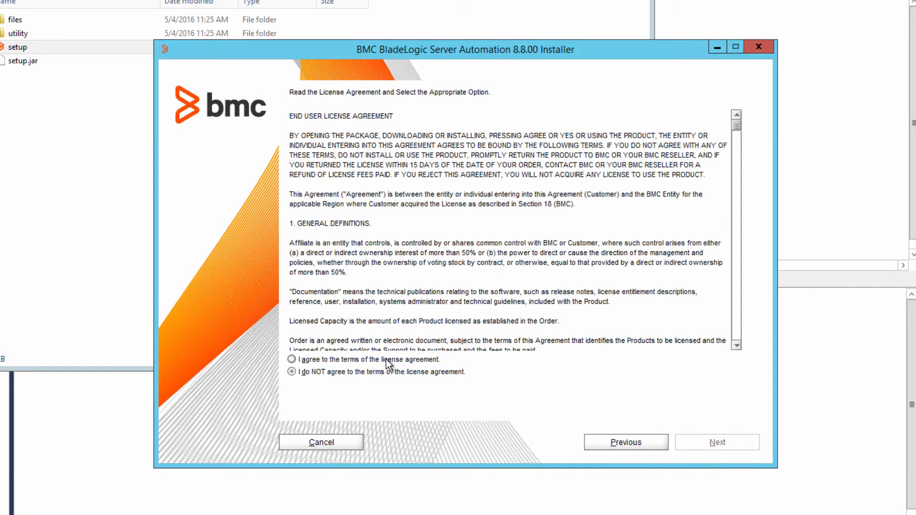
Step: Agree to the end-user license agreement and the third-party copyright license terms
left_click(292, 360)
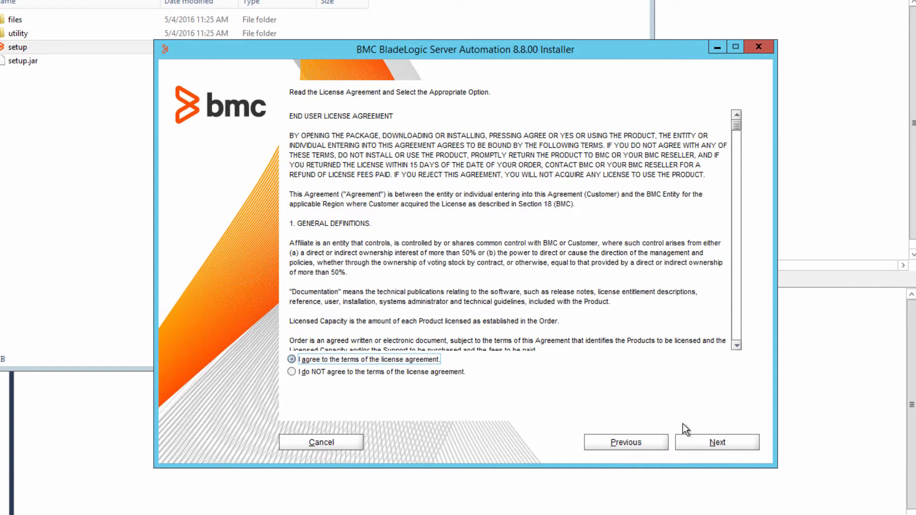
left_click(292, 372)
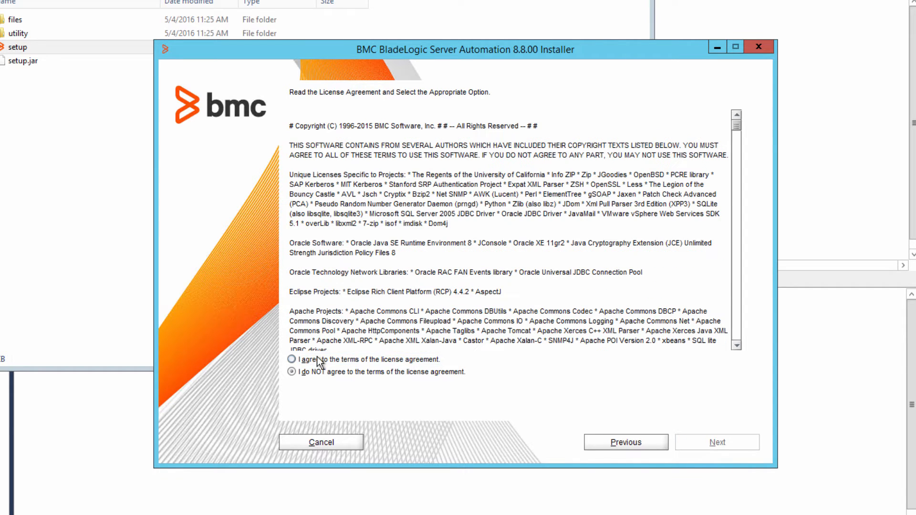
left_click(292, 360)
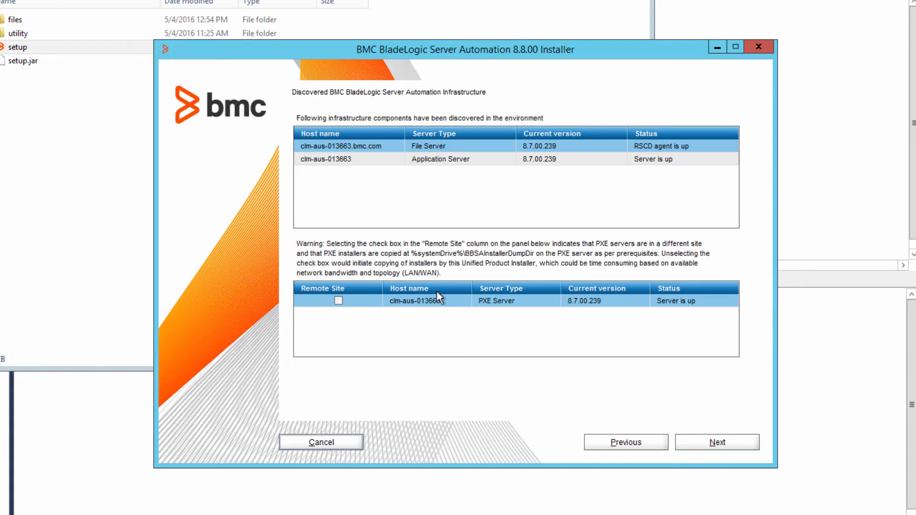
mouse_move(392, 204)
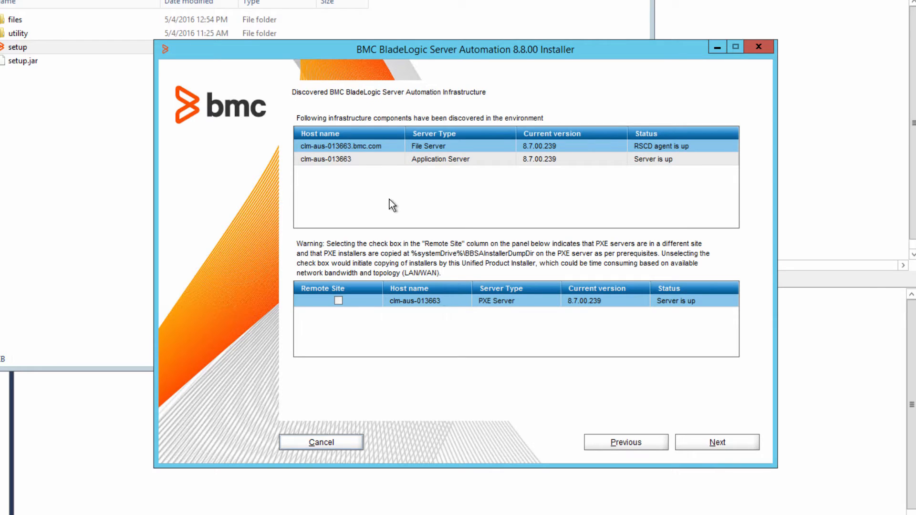
mouse_move(477, 209)
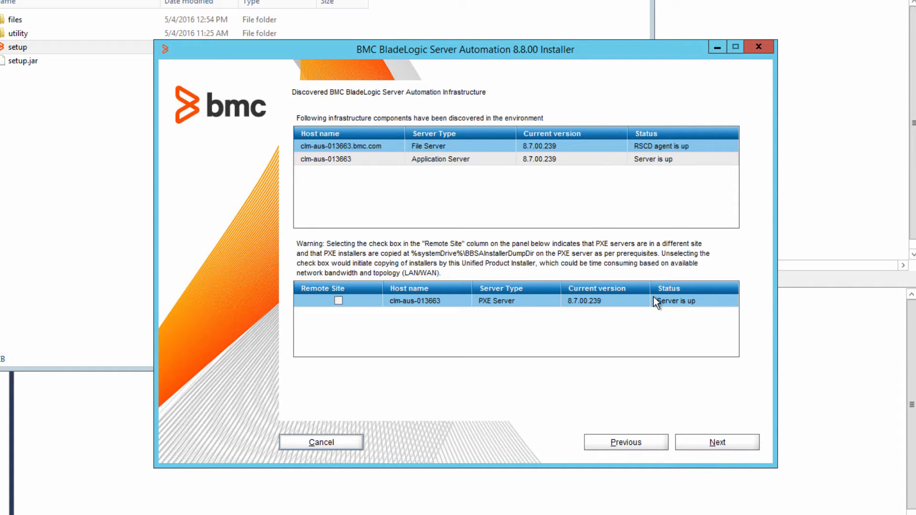
mouse_move(672, 301)
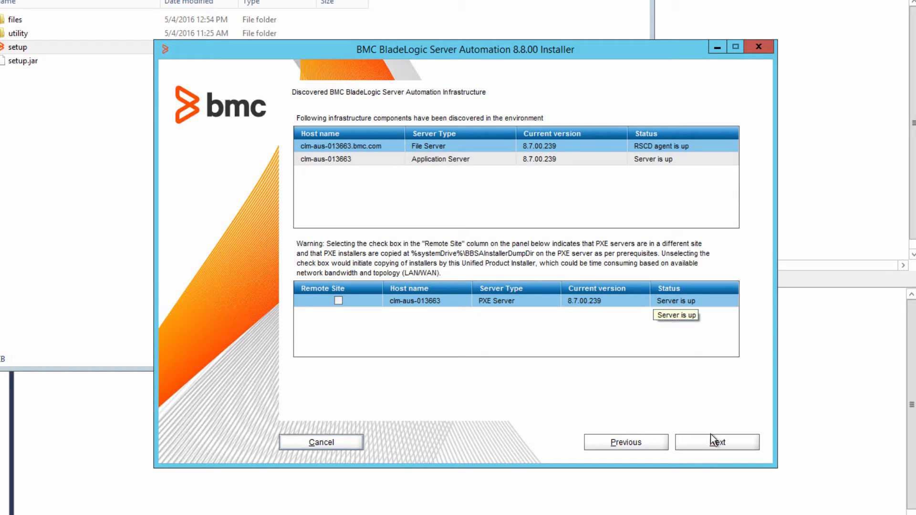
Step: Continue past the discovered 8.7 infrastructure list, leaving Remote Site unchecked
left_click(717, 442)
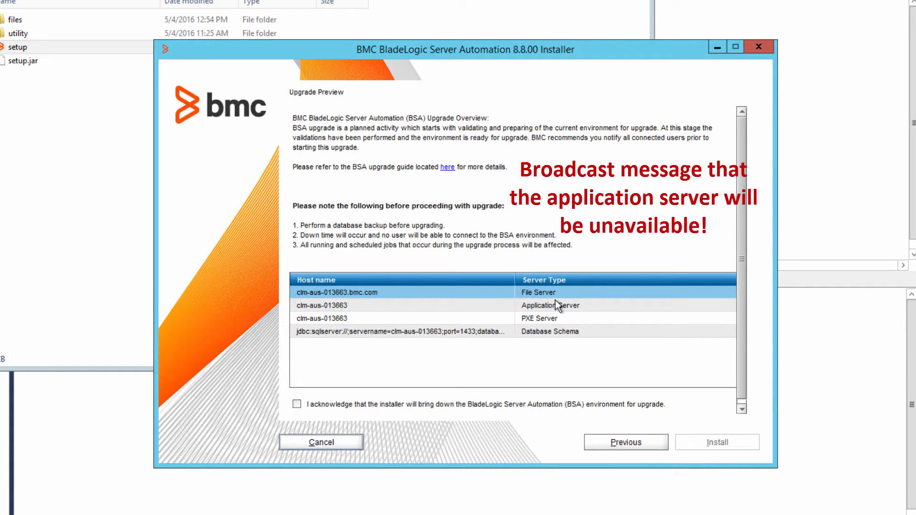
mouse_move(551, 305)
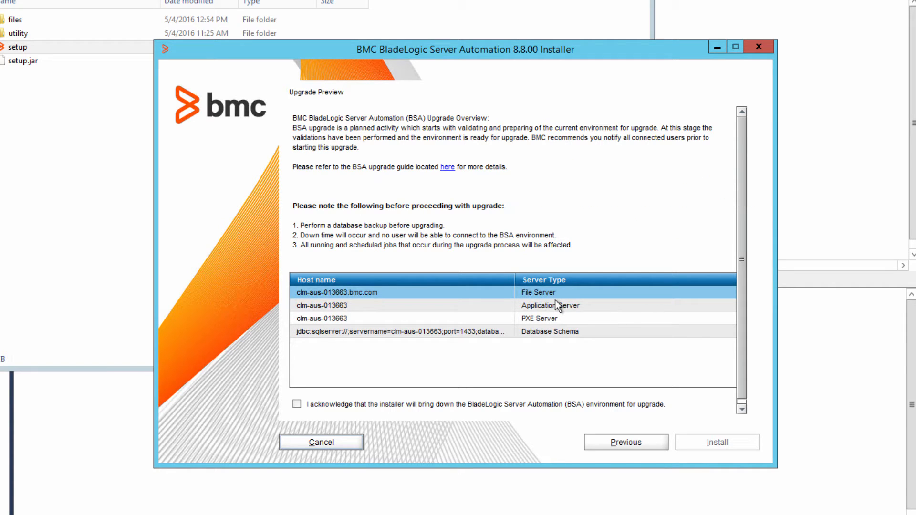
mouse_move(292, 365)
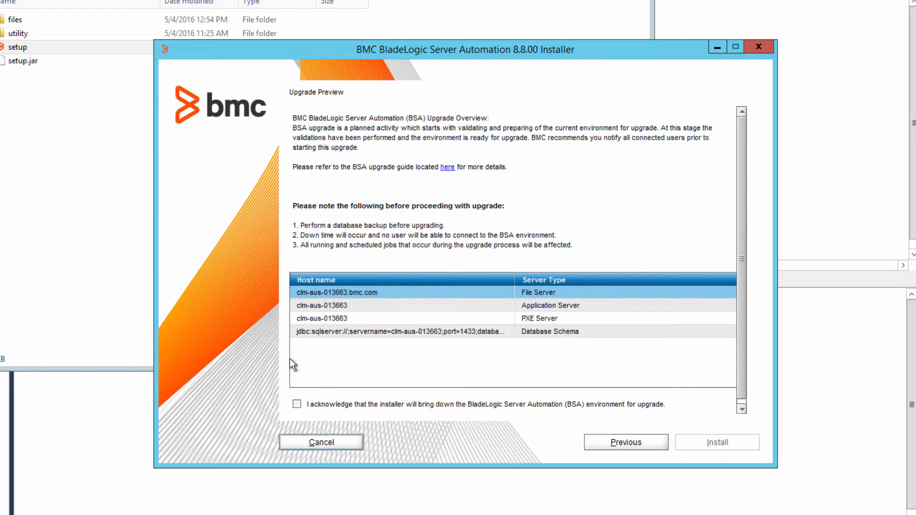
Step: Acknowledge the installer will bring down the BSA environment and start the upgrade install
left_click(297, 404)
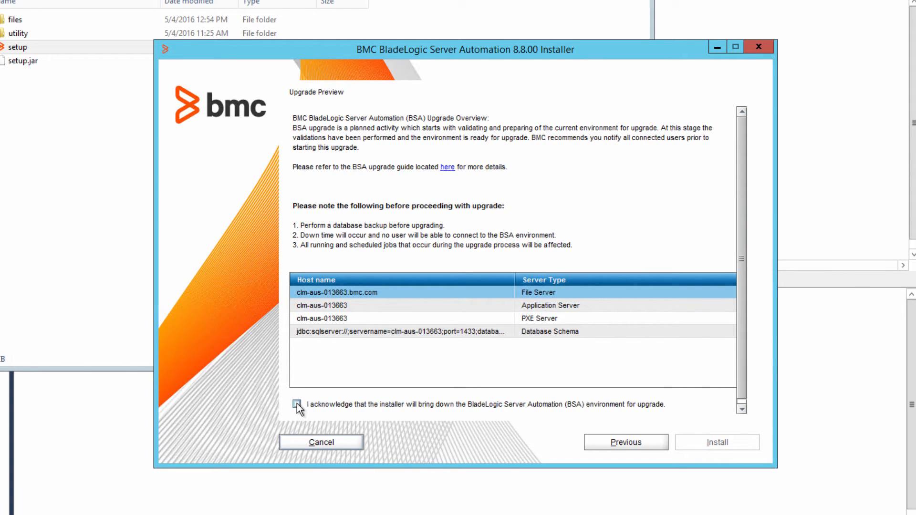
left_click(297, 405)
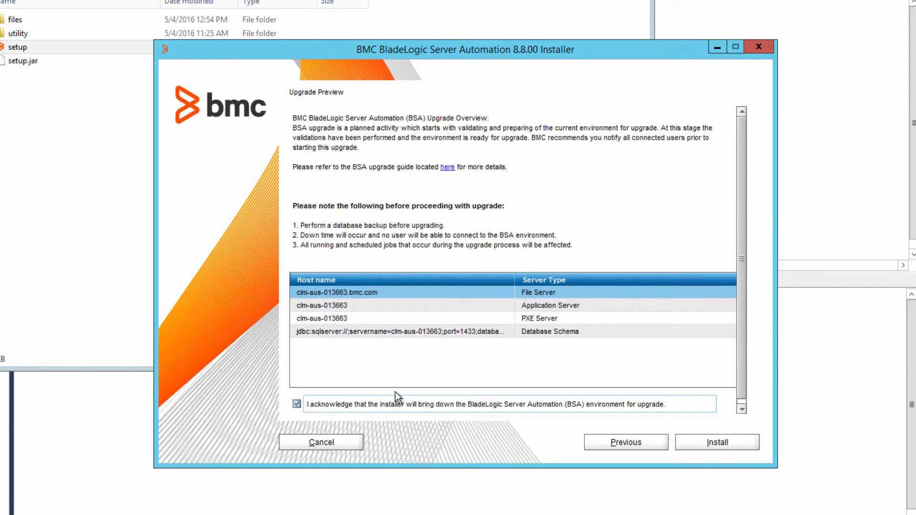
mouse_move(519, 407)
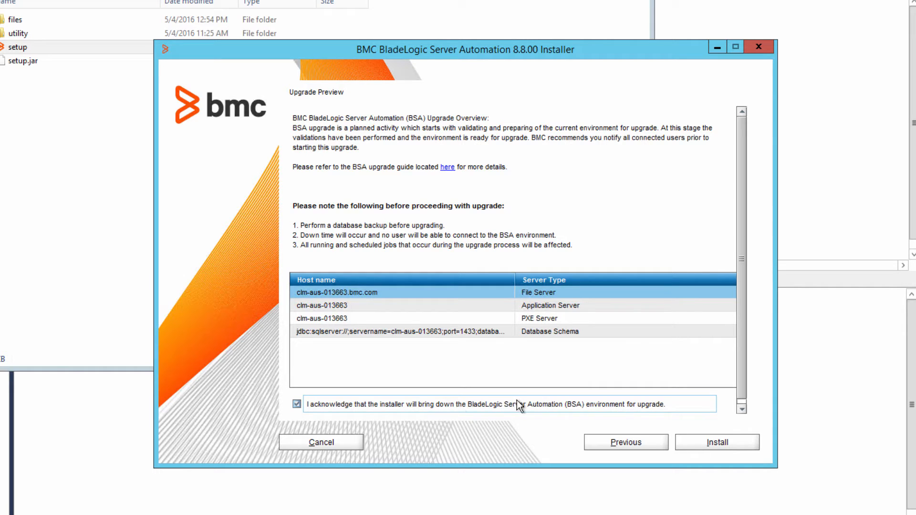
mouse_move(716, 442)
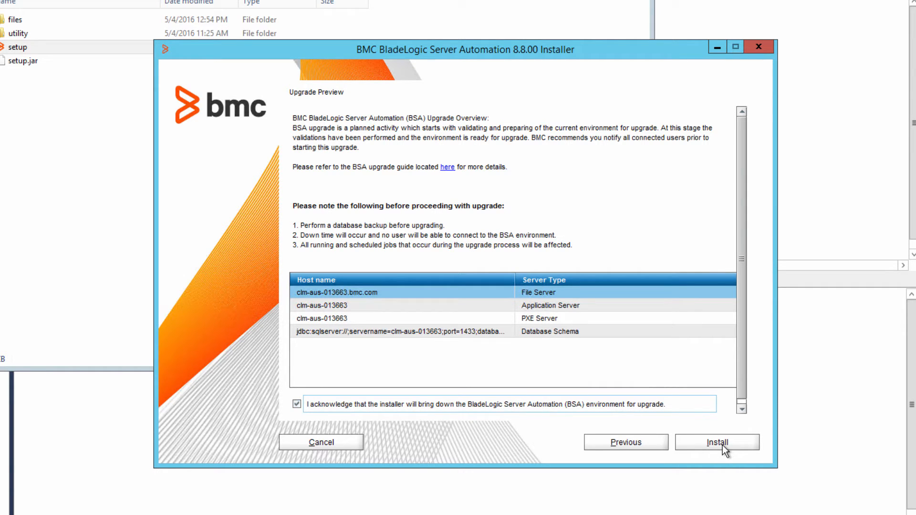
left_click(717, 442)
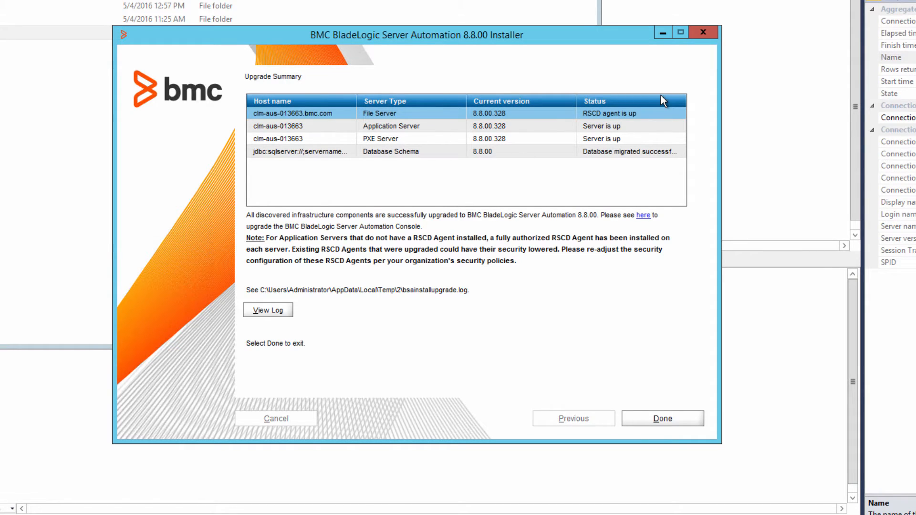
mouse_move(622, 121)
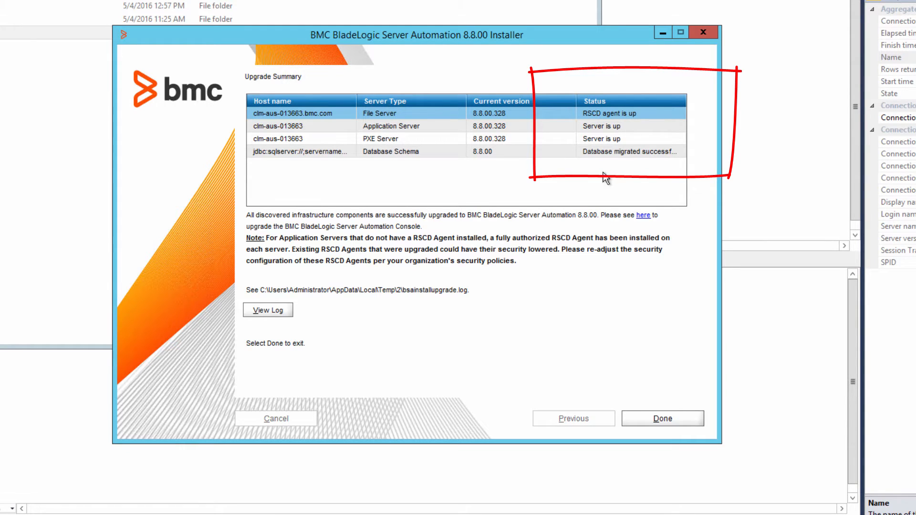
mouse_move(603, 170)
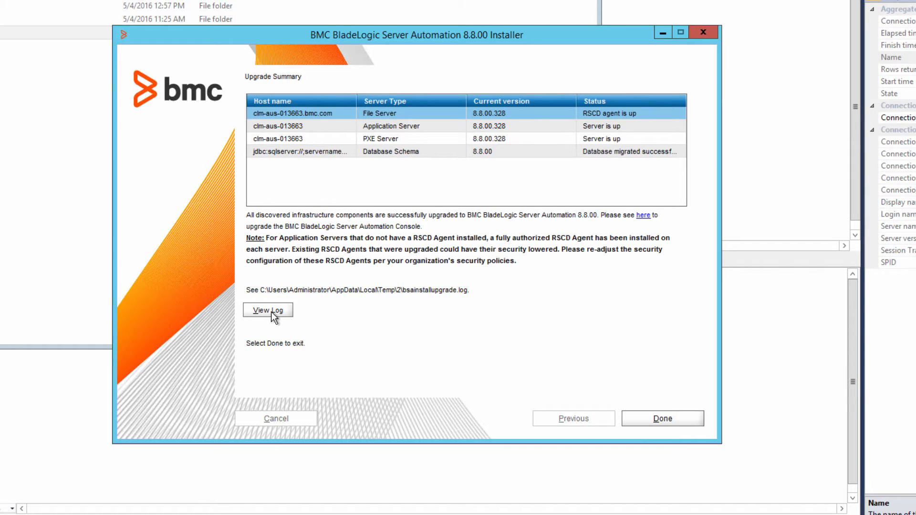
mouse_move(651, 425)
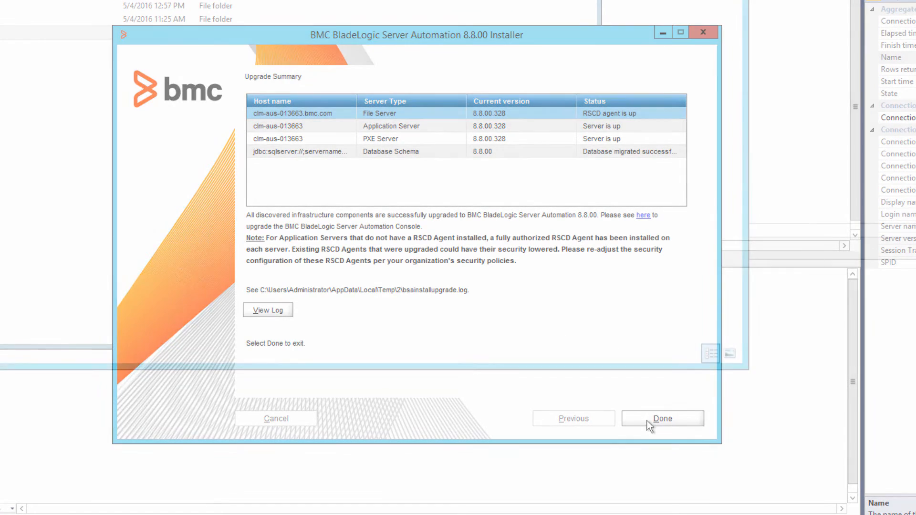
Step: Close the finished upgrade with all components at 8.8.00 via Done
left_click(662, 418)
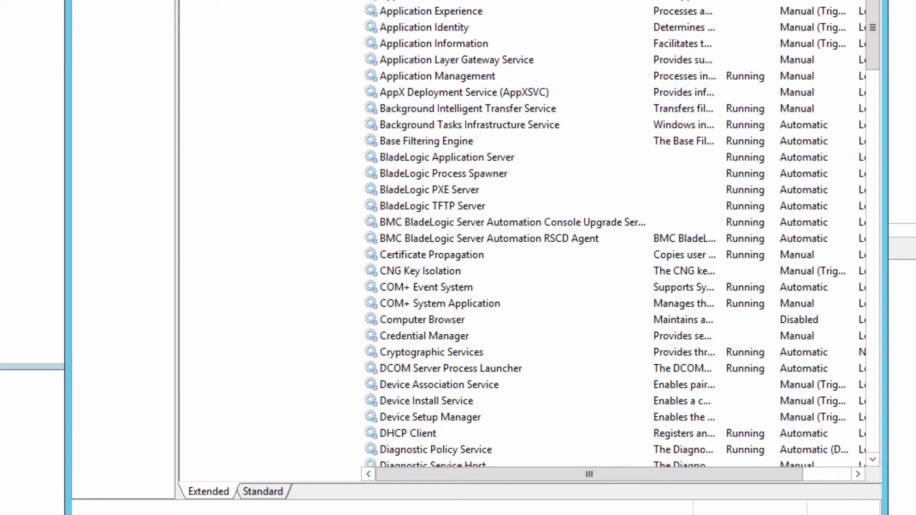
left_click_drag(303, 132, 795, 278)
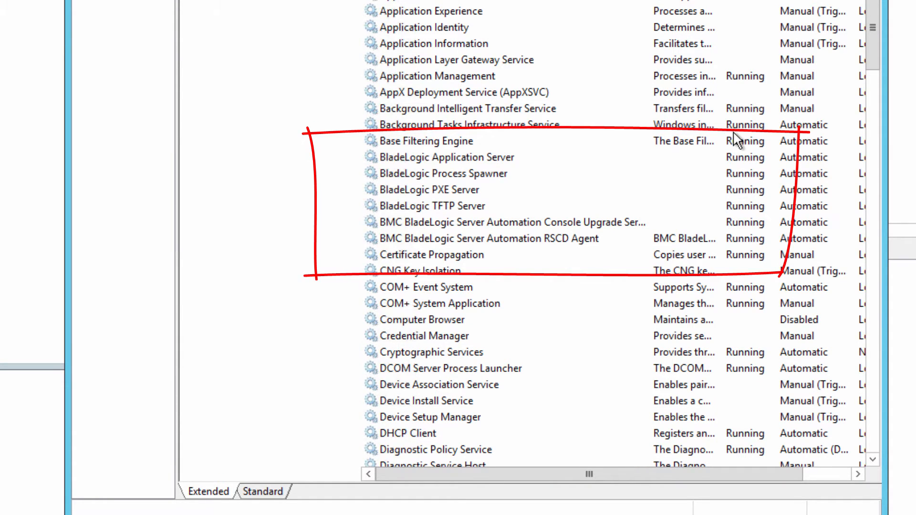
left_click(447, 156)
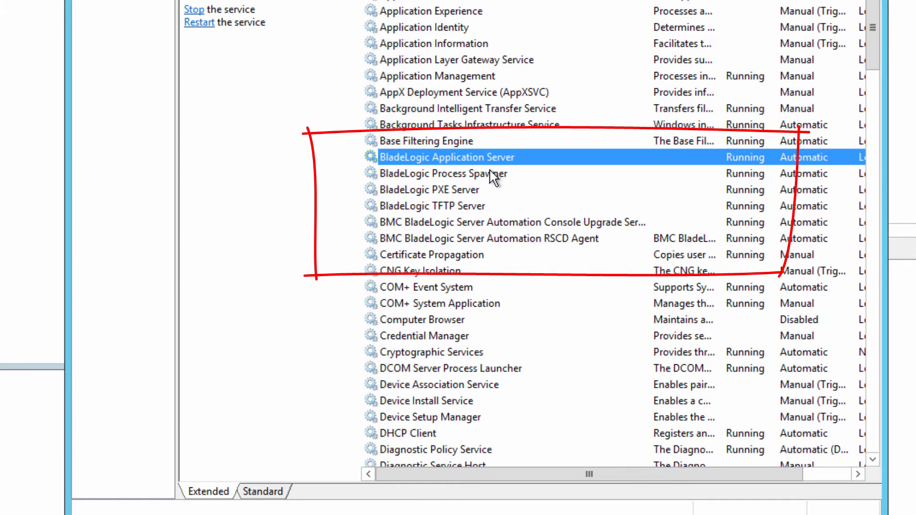
left_click(432, 207)
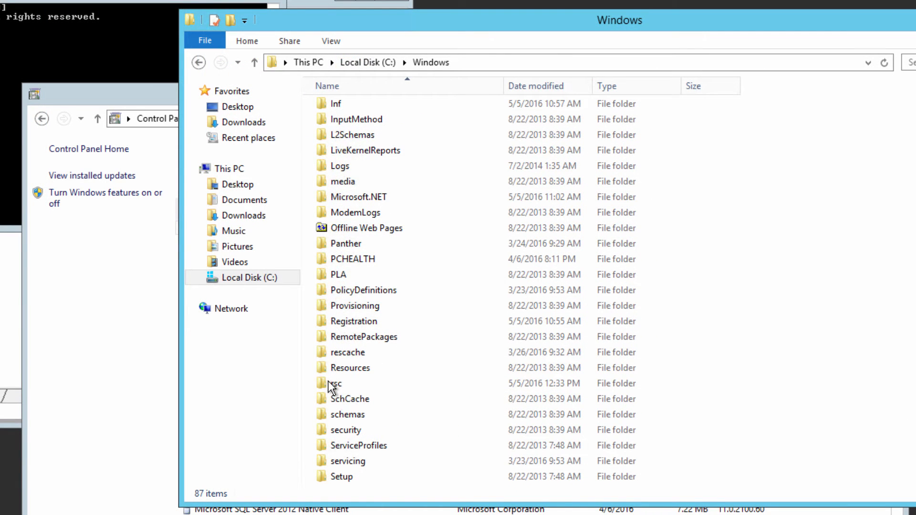
Step: Select the rsc folder inside C:\Windows
left_click(339, 384)
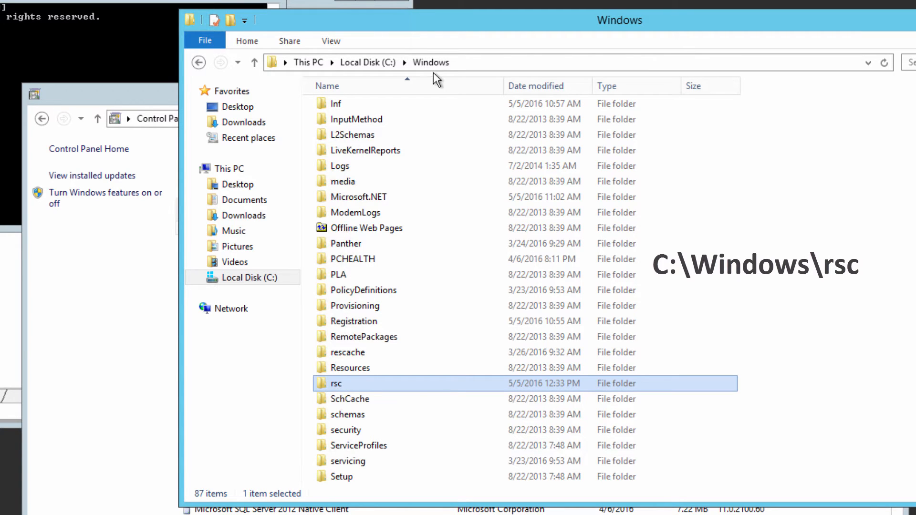
mouse_move(340, 386)
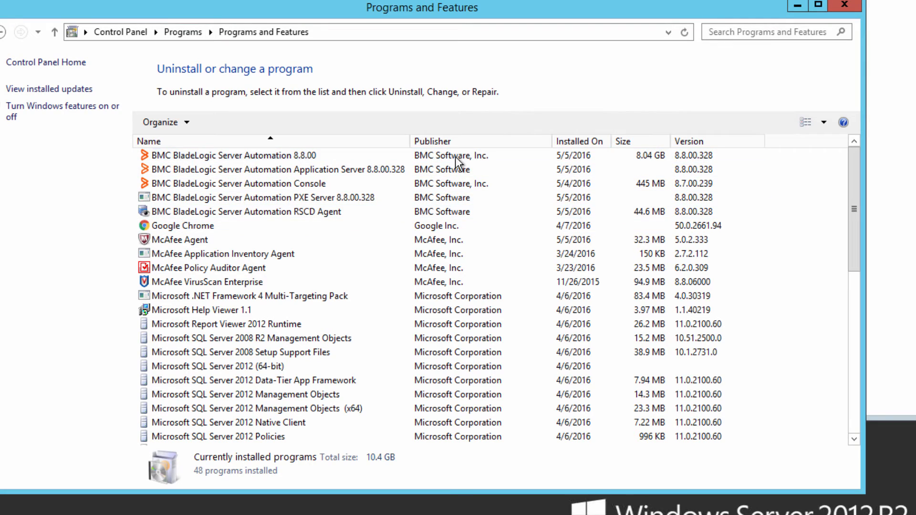
Step: Select the 8.7.00.239 BladeLogic console entry and launch Uninstall/Change on it
left_click(259, 197)
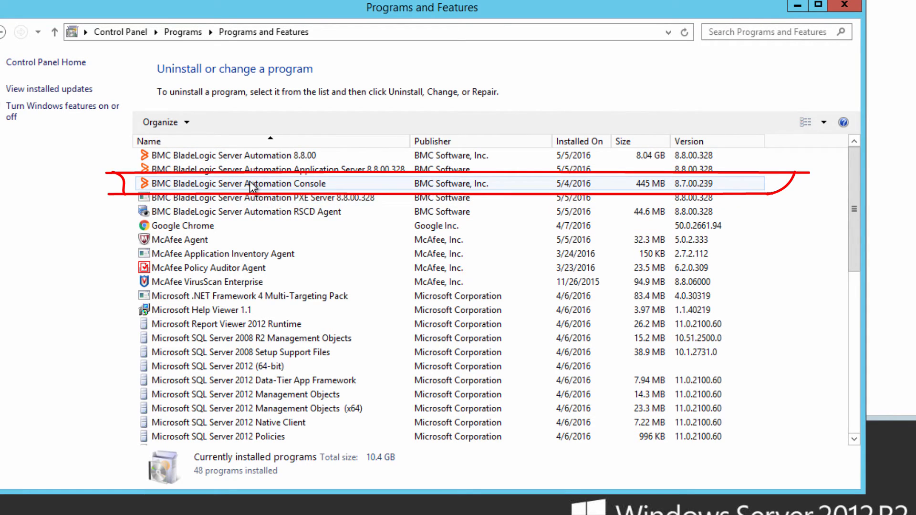
left_click(240, 183)
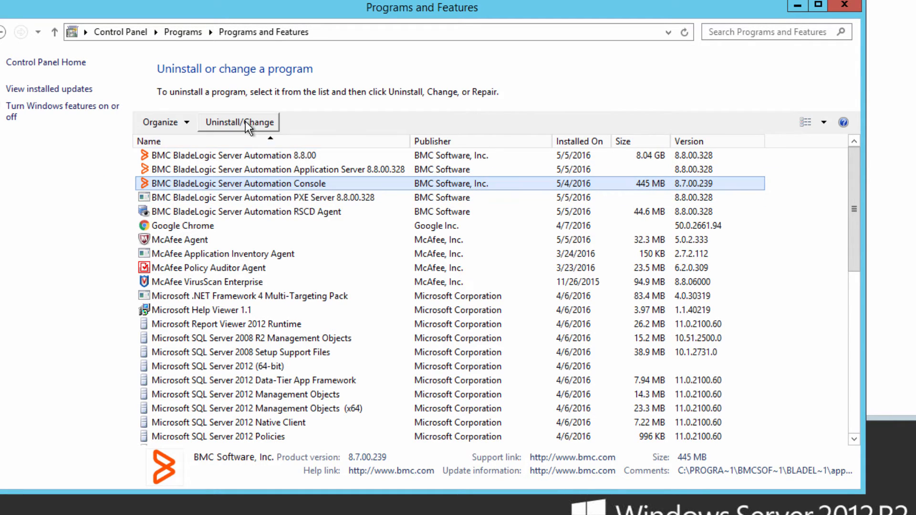
left_click(239, 122)
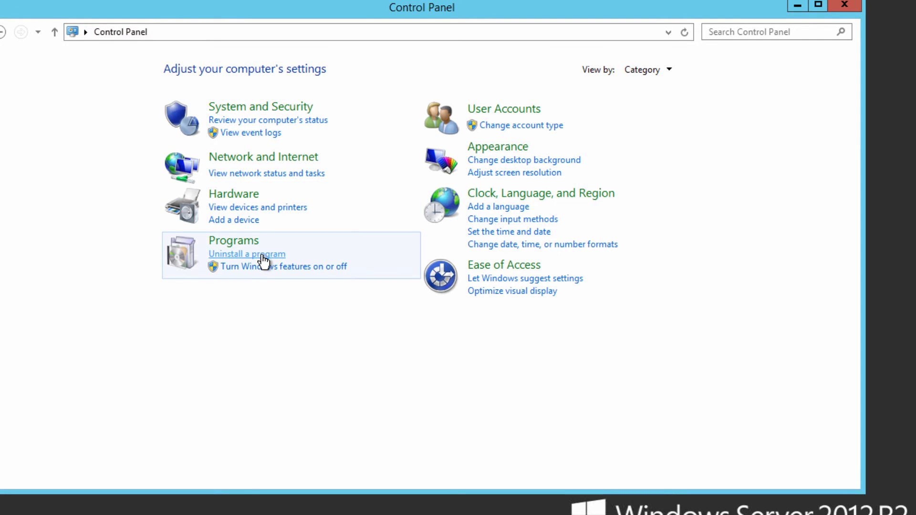
Step: From Uninstall a program, select the 8.7.00.239 console and launch its uninstaller
left_click(246, 254)
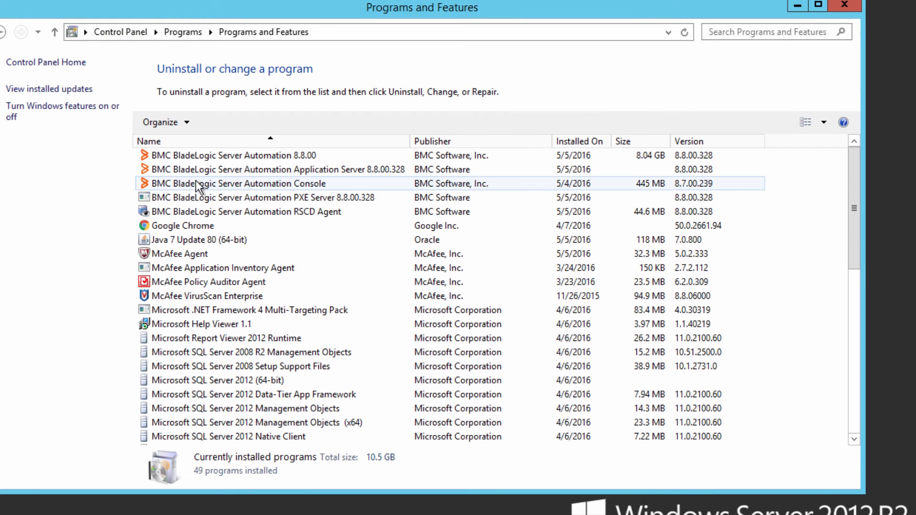
mouse_move(457, 193)
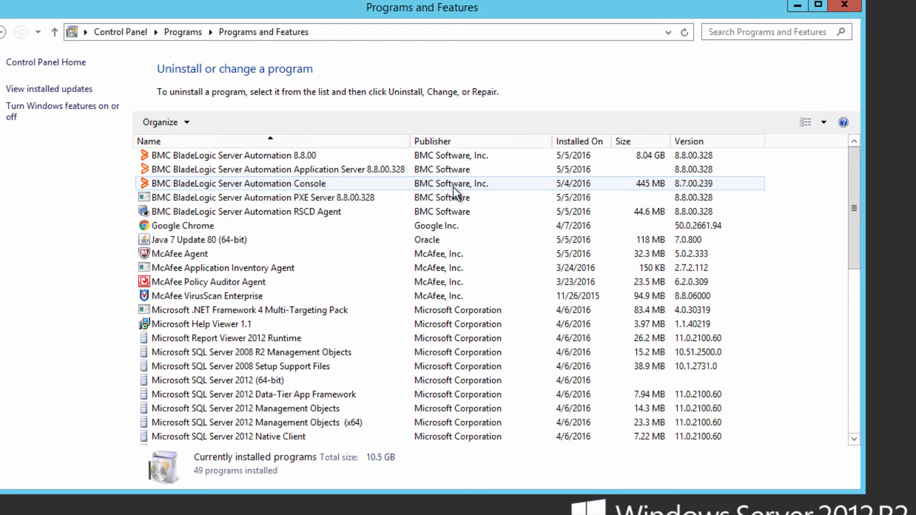
left_click(237, 183)
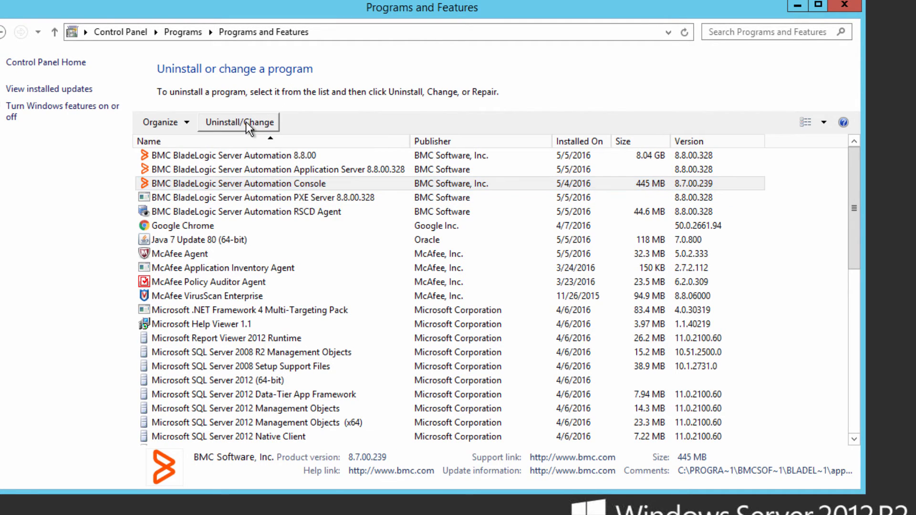
left_click(239, 122)
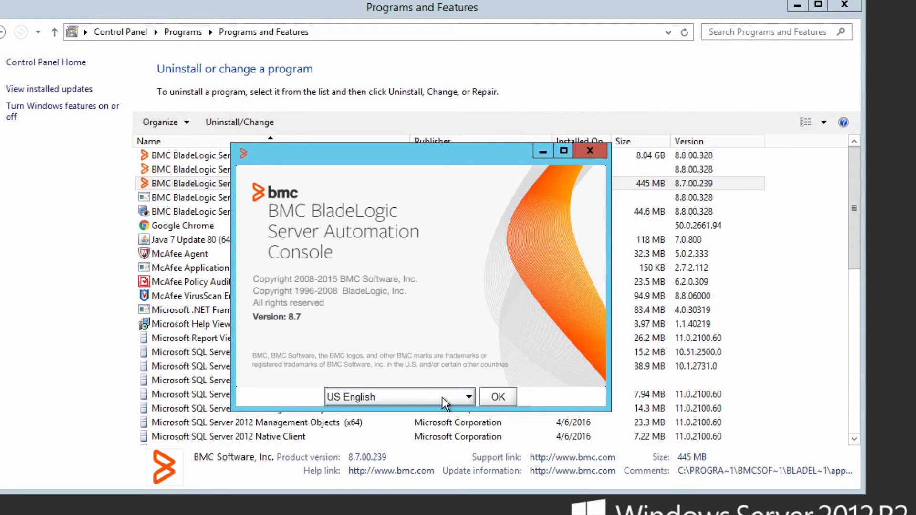
Step: Run the 8.7.00 uninstaller in US English with default features and close it when done
left_click(496, 397)
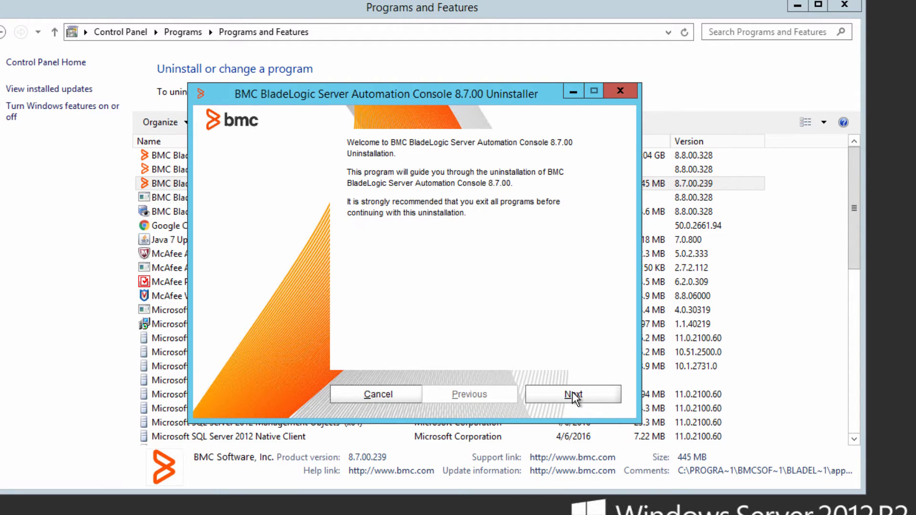
left_click(572, 394)
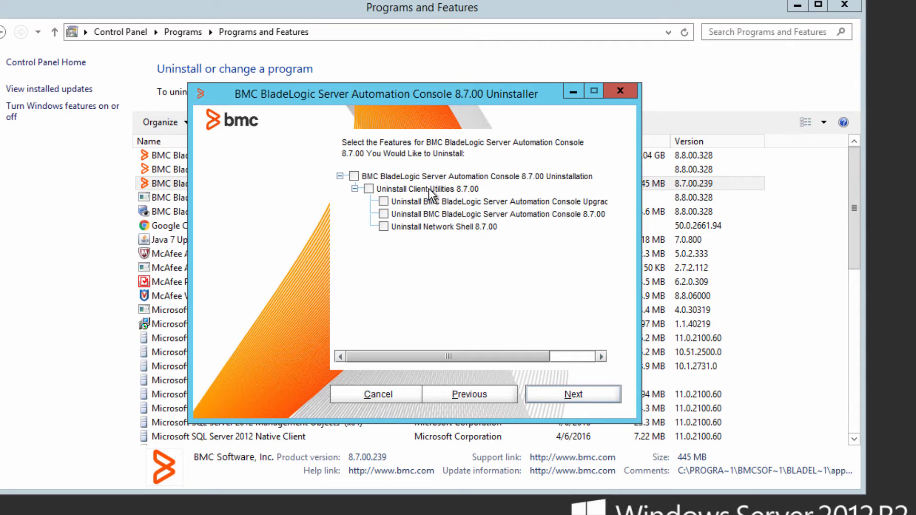
left_click(571, 394)
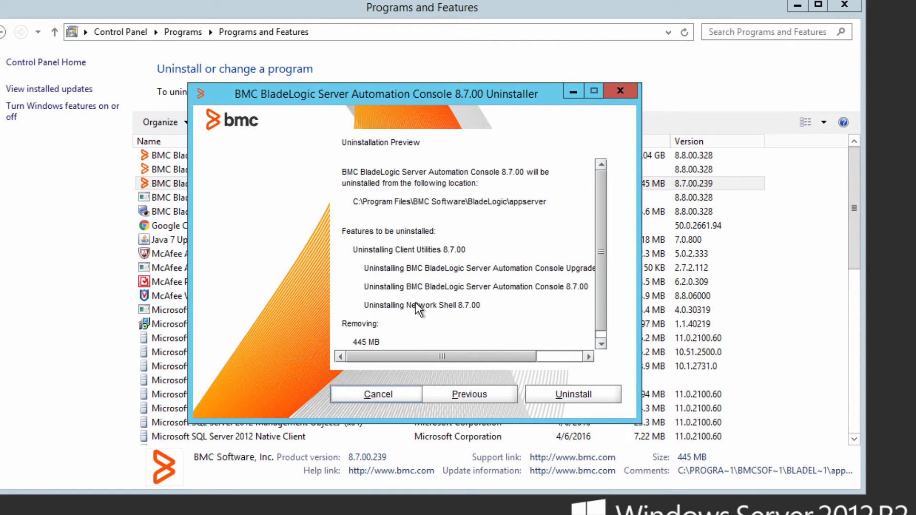
mouse_move(545, 368)
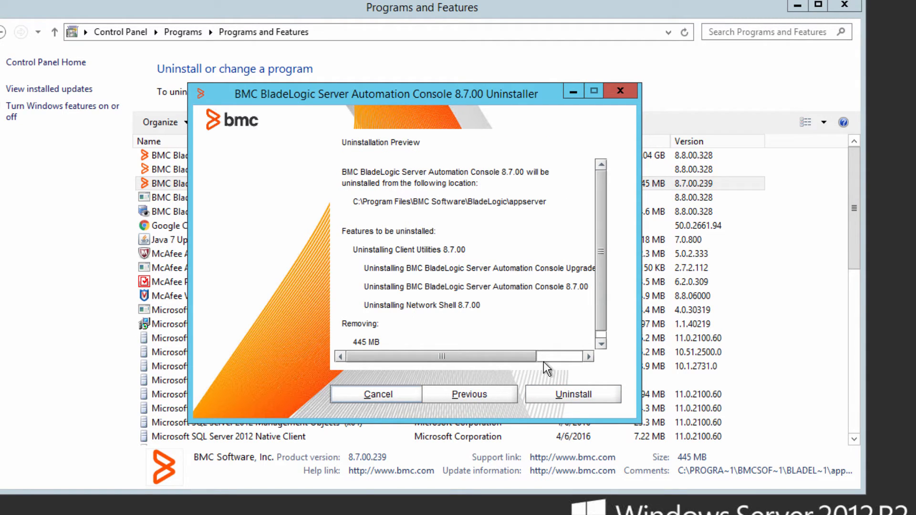
mouse_move(572, 394)
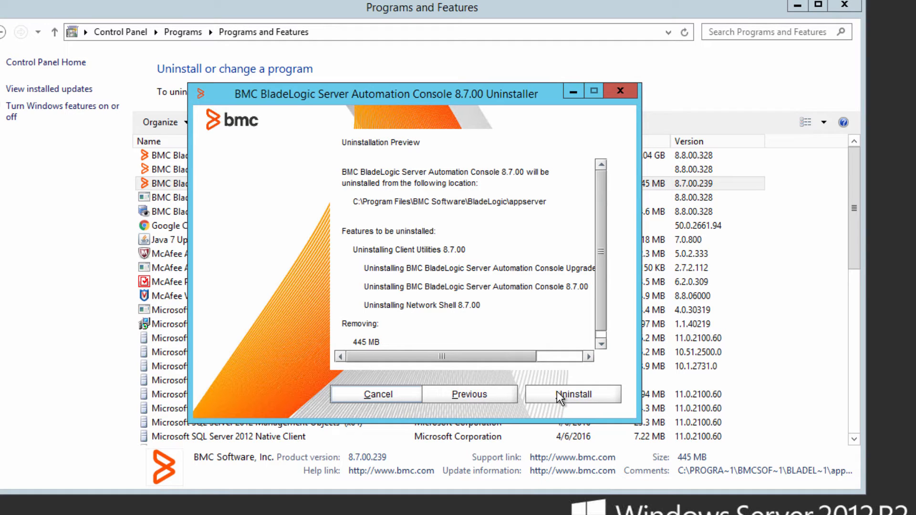
left_click(572, 394)
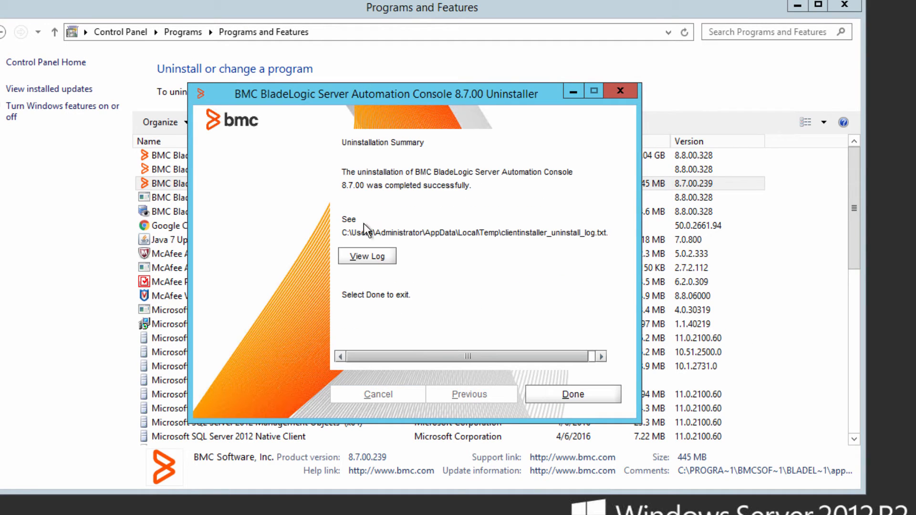
mouse_move(313, 209)
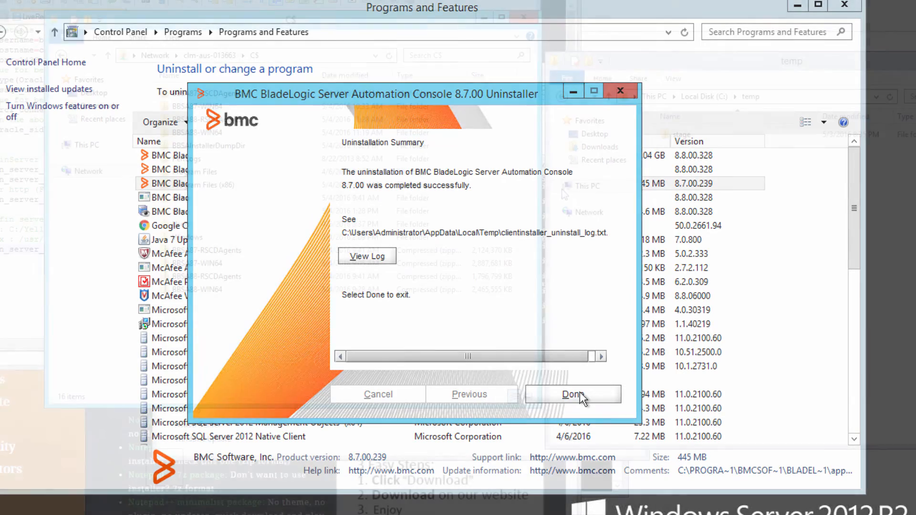
left_click(571, 394)
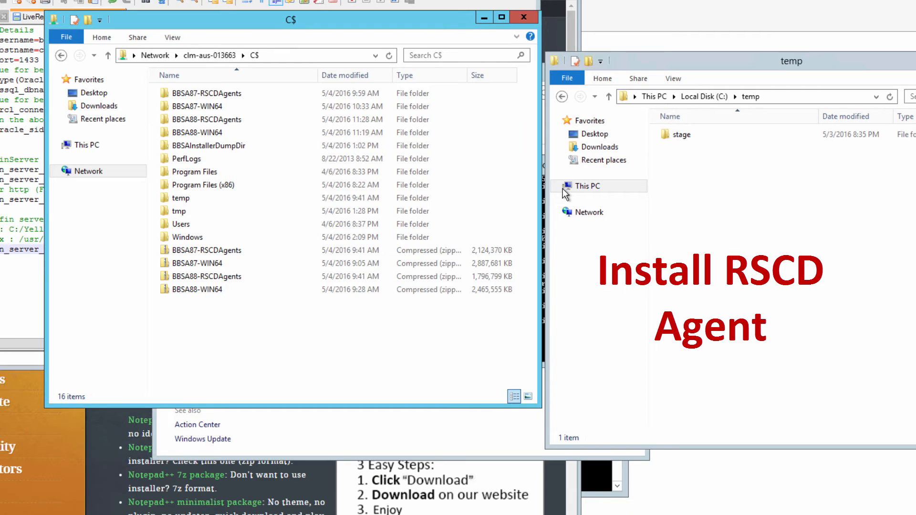
mouse_move(643, 180)
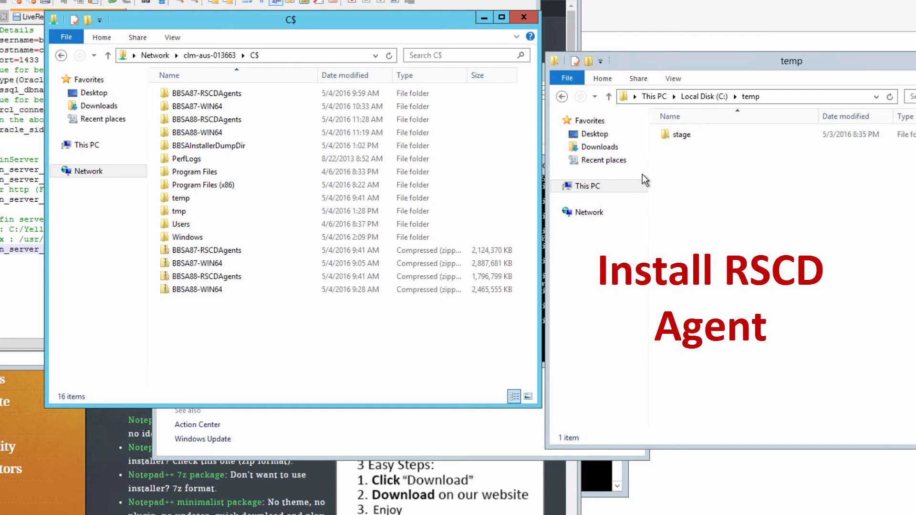
mouse_move(771, 163)
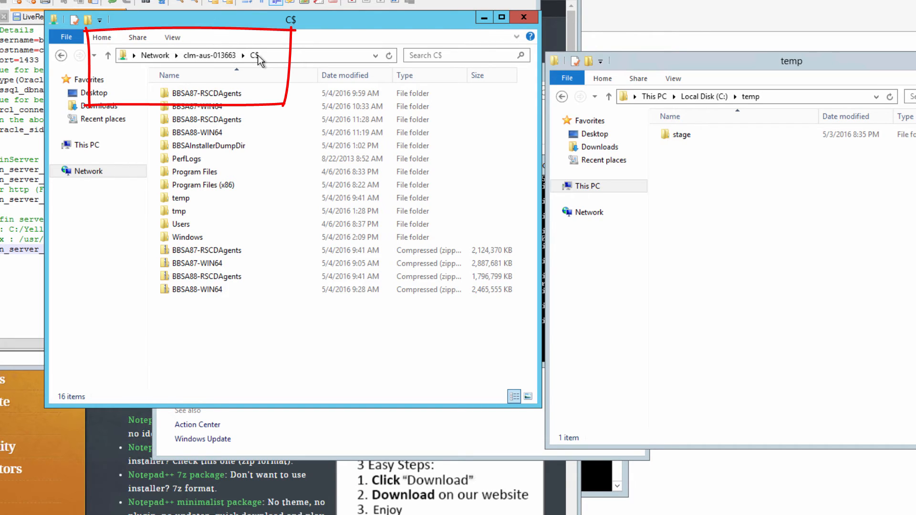
mouse_move(291, 126)
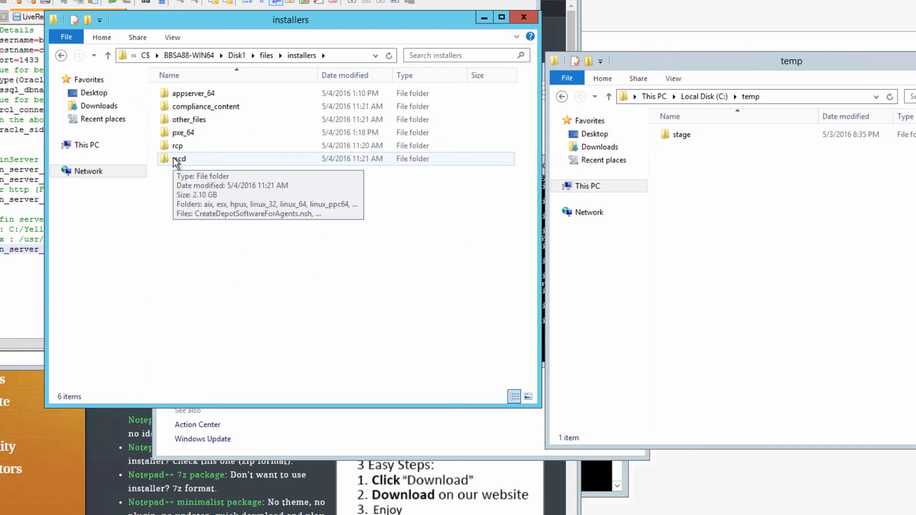
Step: Copy rcp and rscd to C:\temp, locate RSCD88-WIN64 under rscd\windows_64, then return to temp
left_click(182, 159)
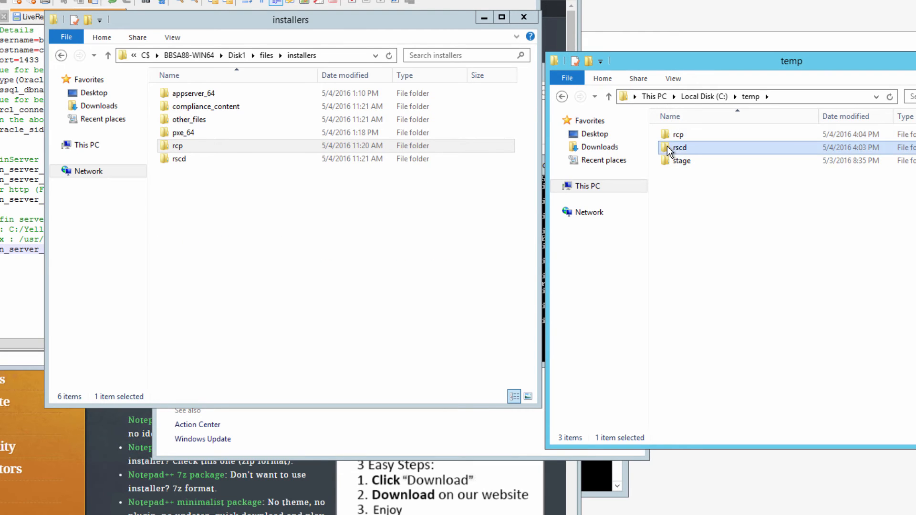
double_click(679, 147)
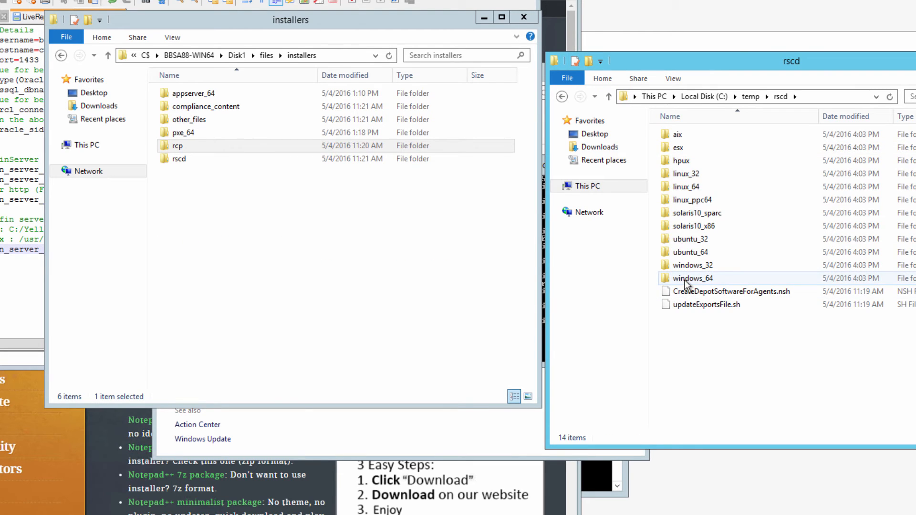
double_click(692, 277)
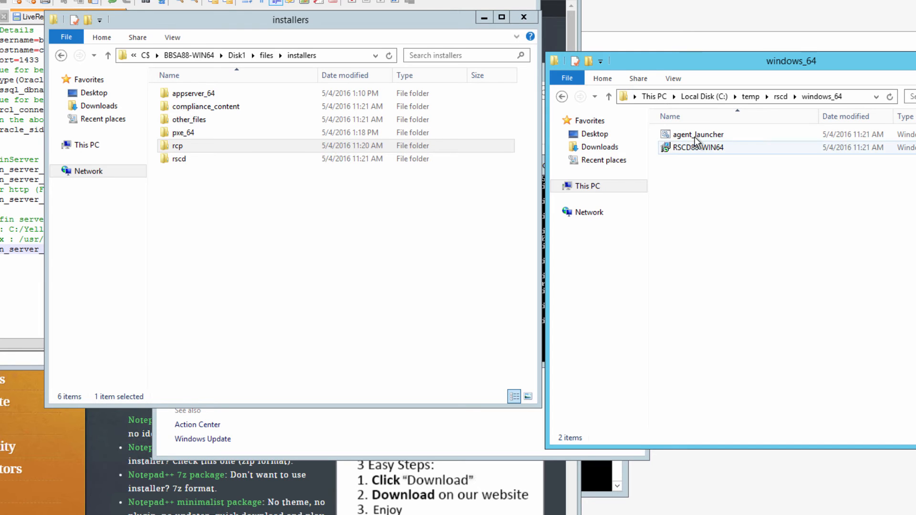
left_click(696, 147)
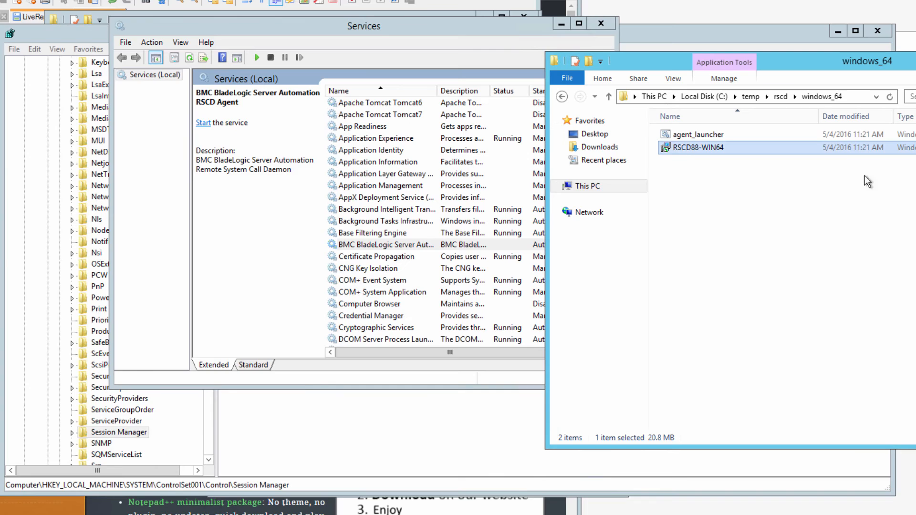
mouse_move(750, 96)
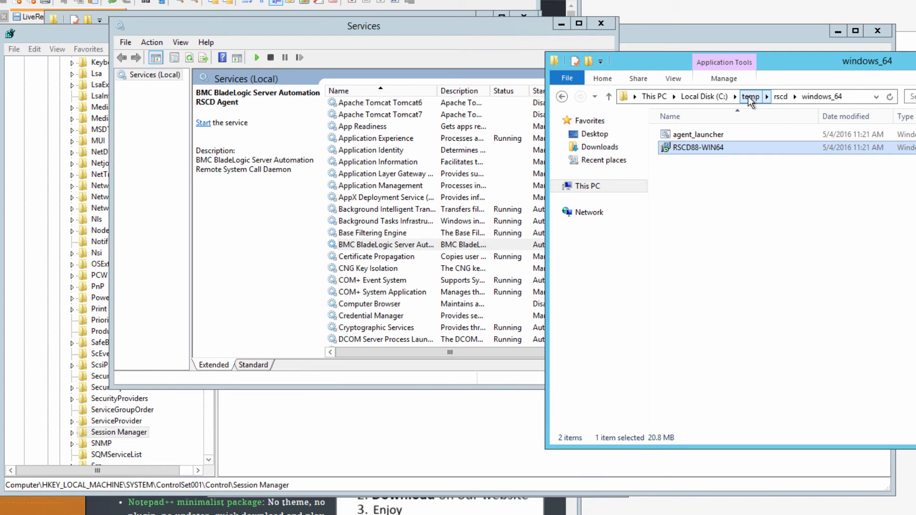
left_click(750, 96)
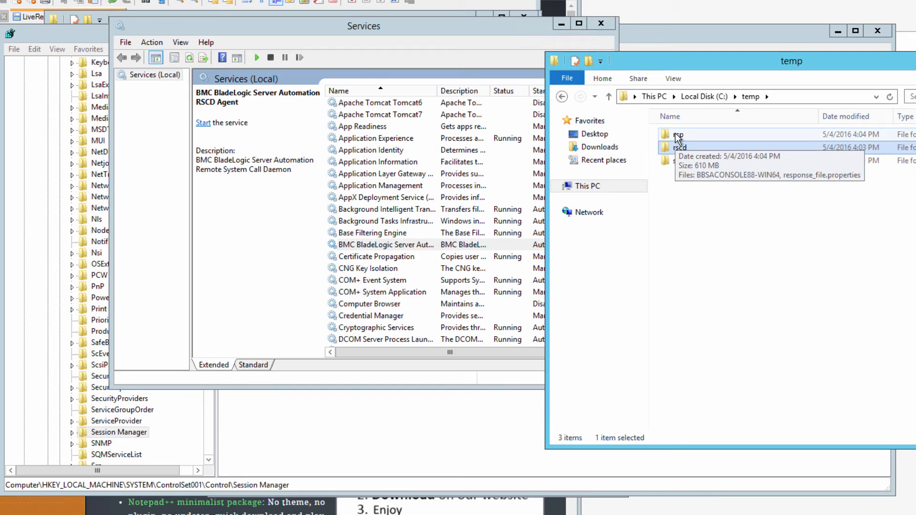
Step: Launch the 8.8 console installer from the rcp folder in US English and accept the license
double_click(679, 134)
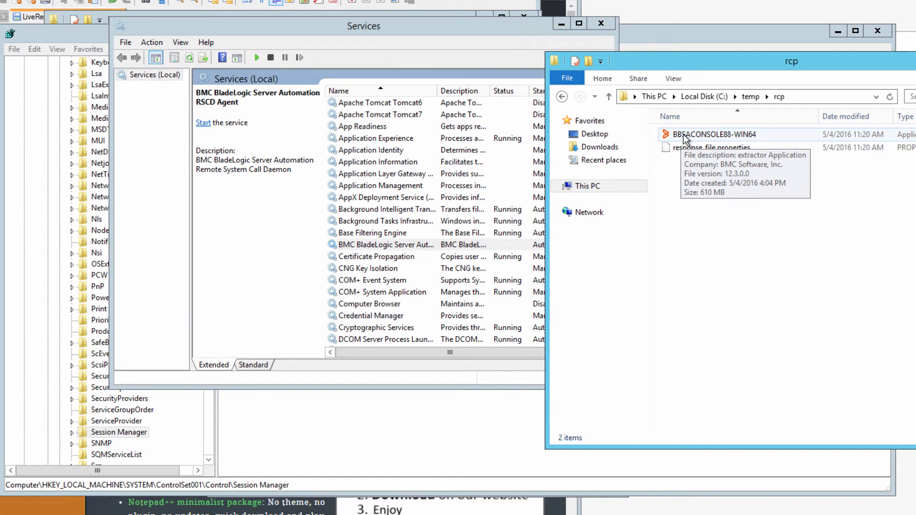
double_click(713, 133)
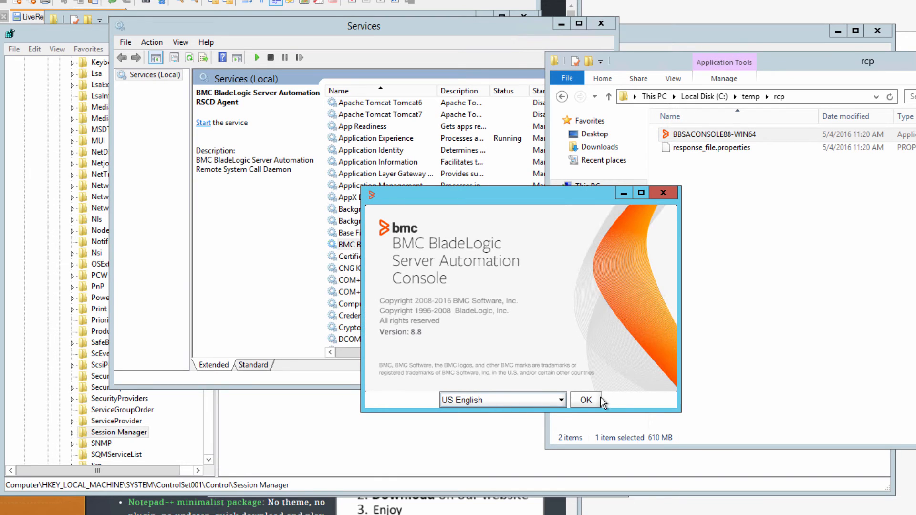
left_click(585, 399)
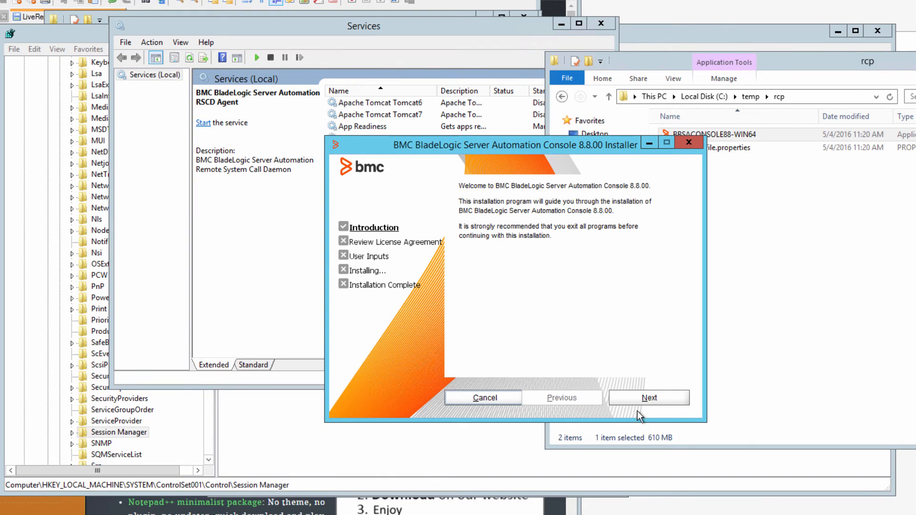
left_click(648, 397)
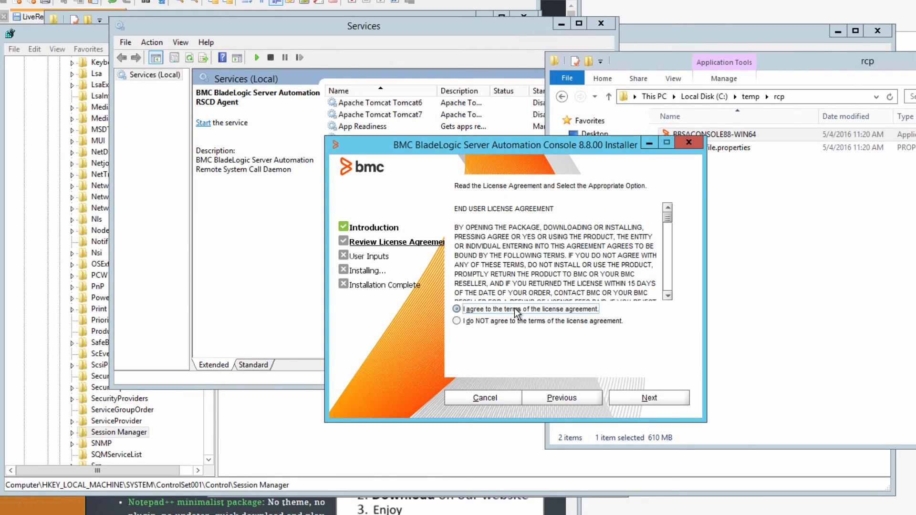
Step: Install the console with default client utilities and close the installer when it finishes
left_click(648, 397)
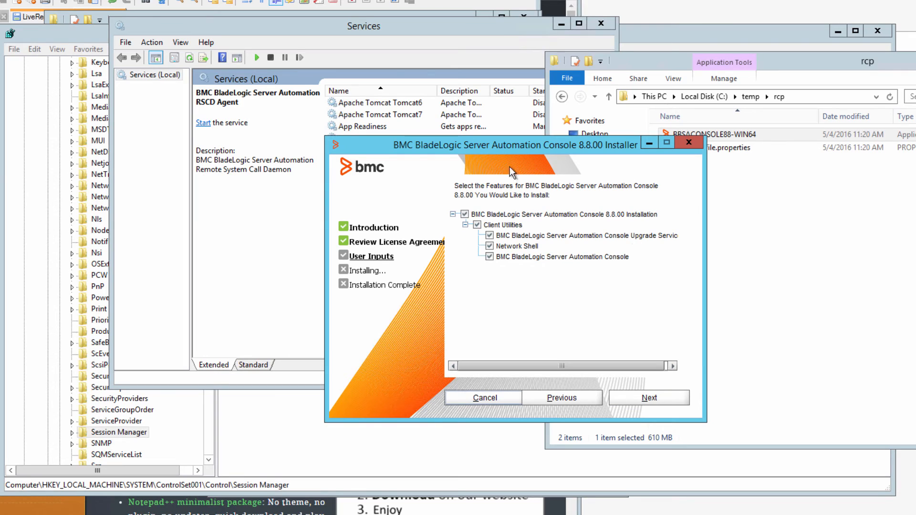
mouse_move(621, 358)
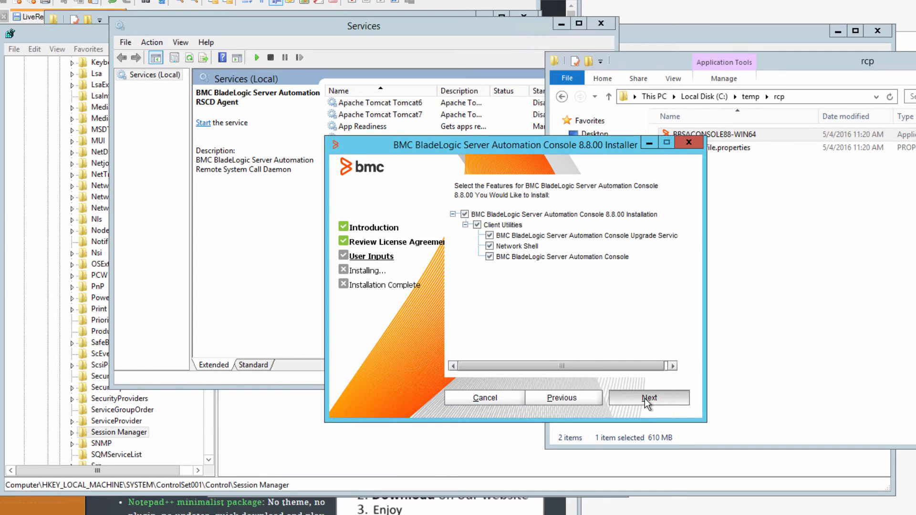
left_click(648, 397)
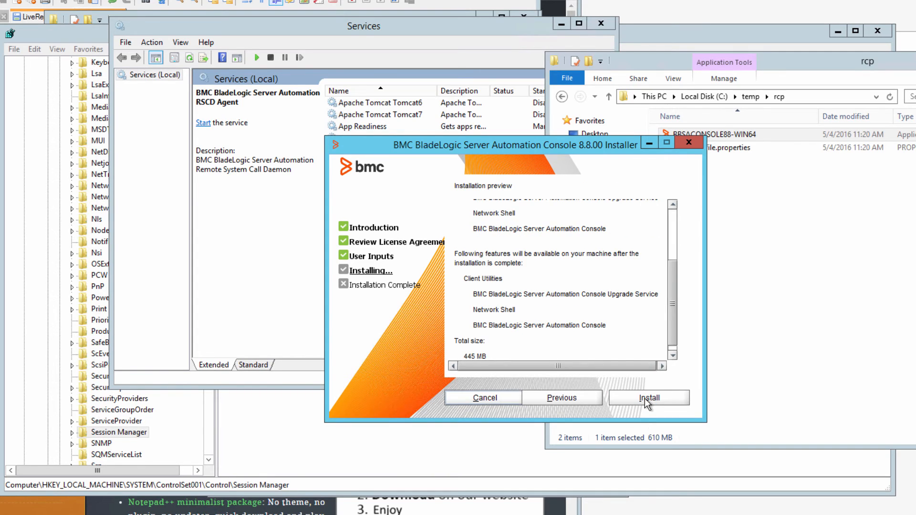
left_click(647, 398)
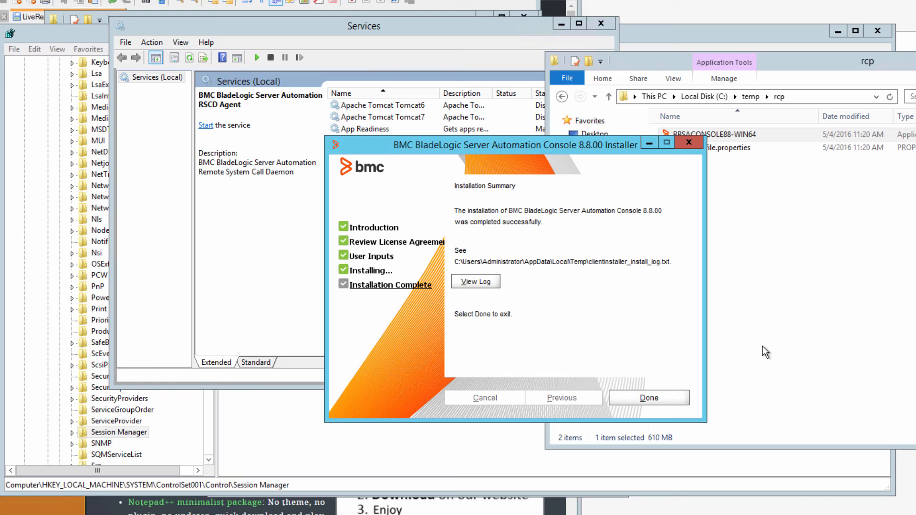
mouse_move(489, 278)
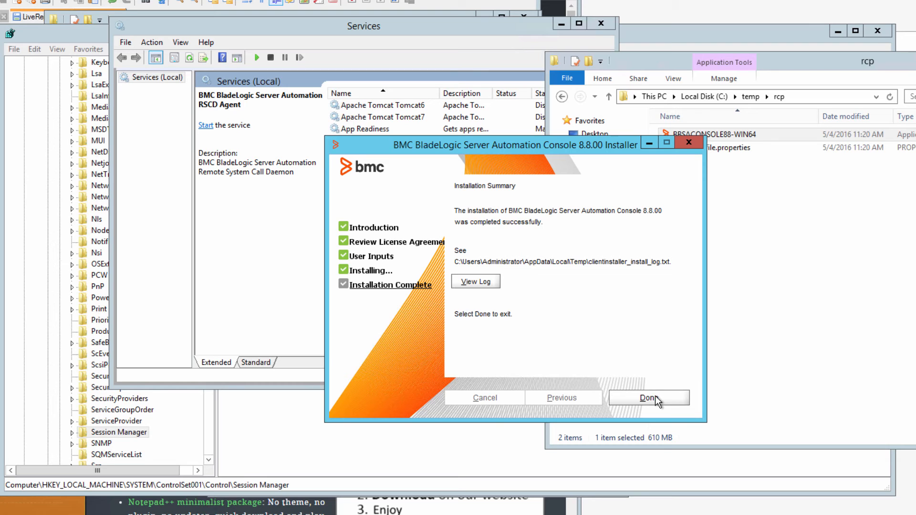
left_click(647, 398)
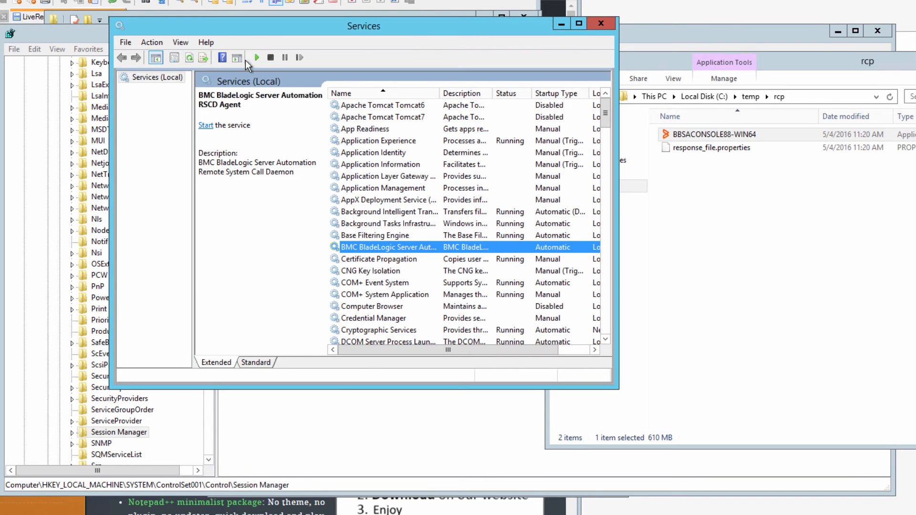
mouse_move(256, 57)
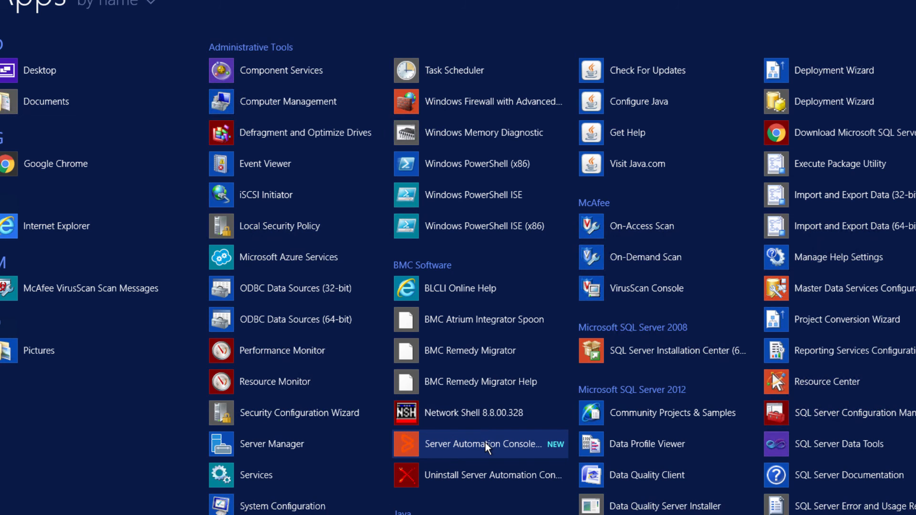
Step: Launch the Server Automation Console and start adding a new authentication profile
left_click(479, 444)
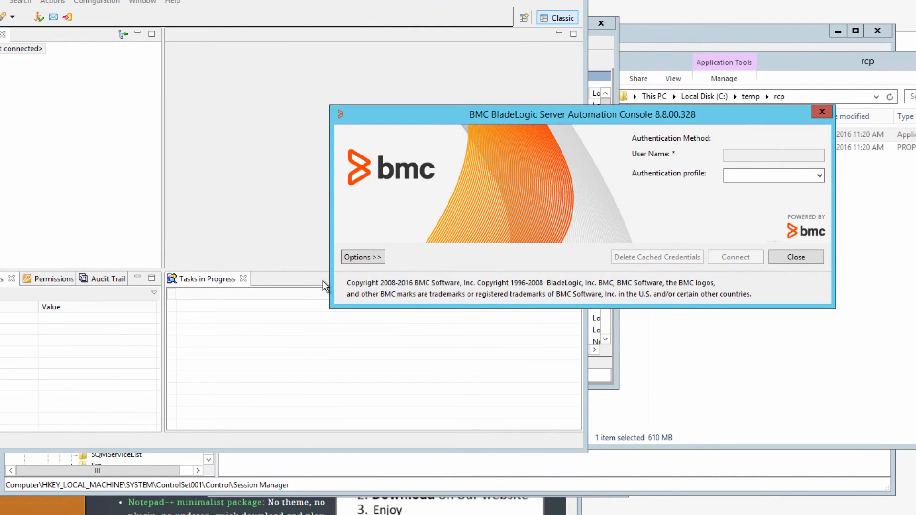
left_click(362, 257)
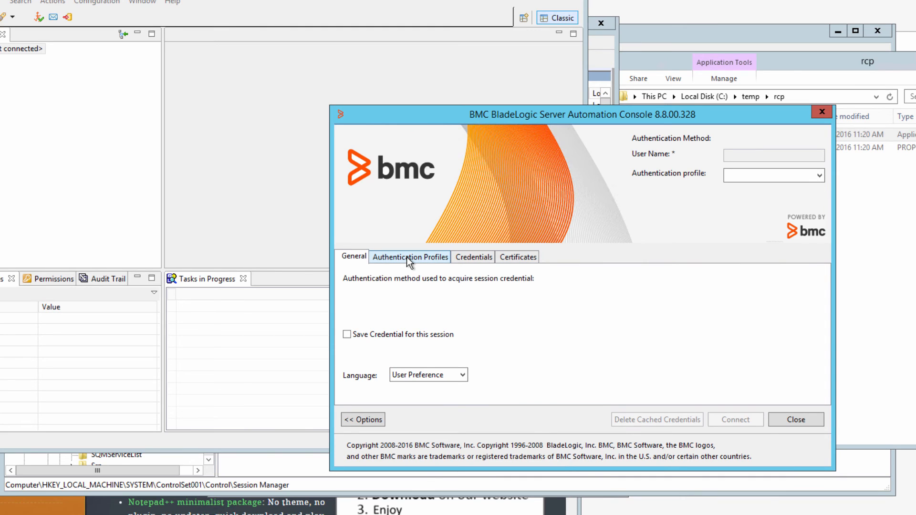
left_click(410, 257)
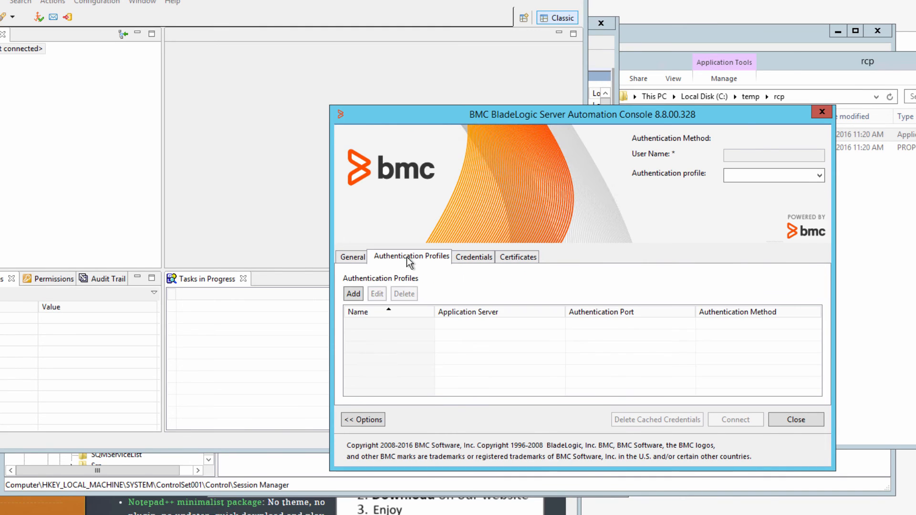
left_click(353, 293)
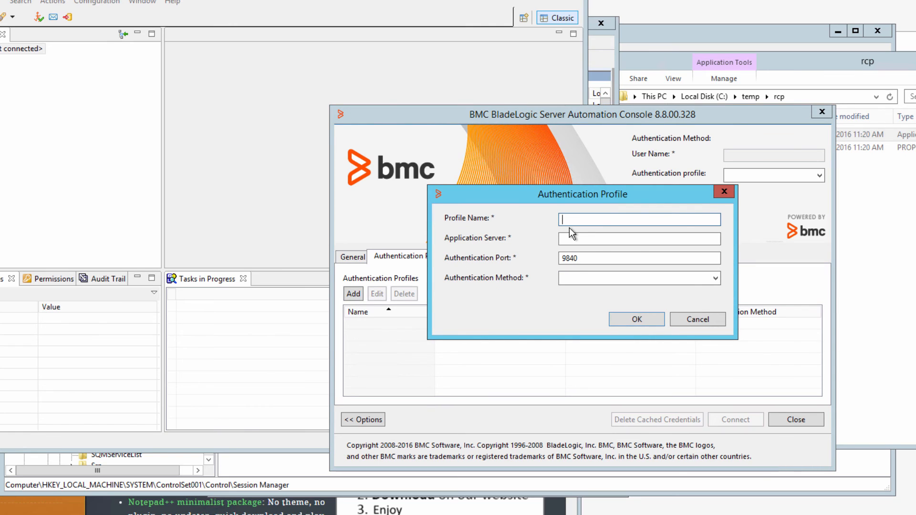
Step: Name the profile defaultProfile for server clm-aus-013663 using Secure Remote Password
type("de")
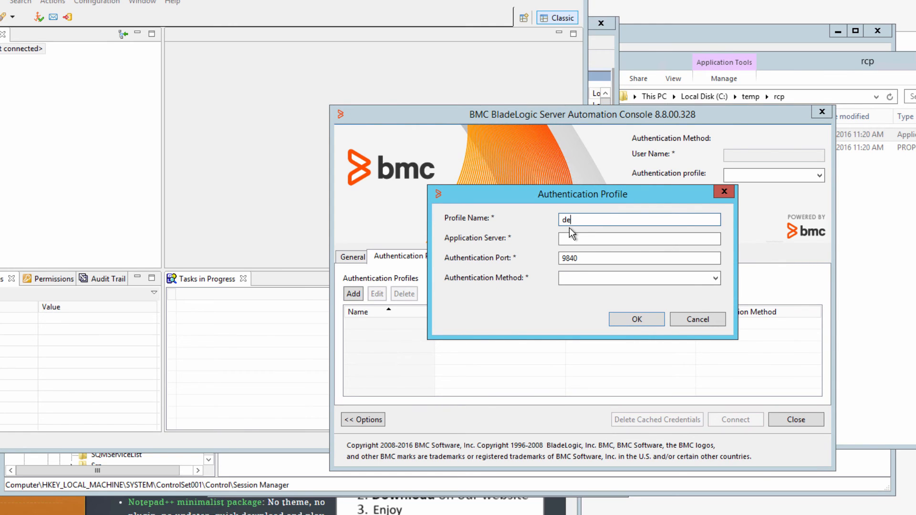
type("faultProfile")
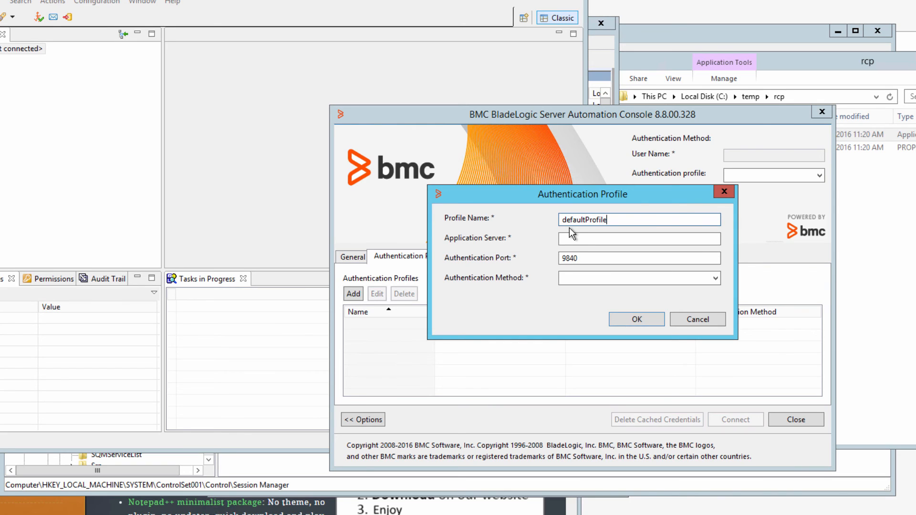
type("c")
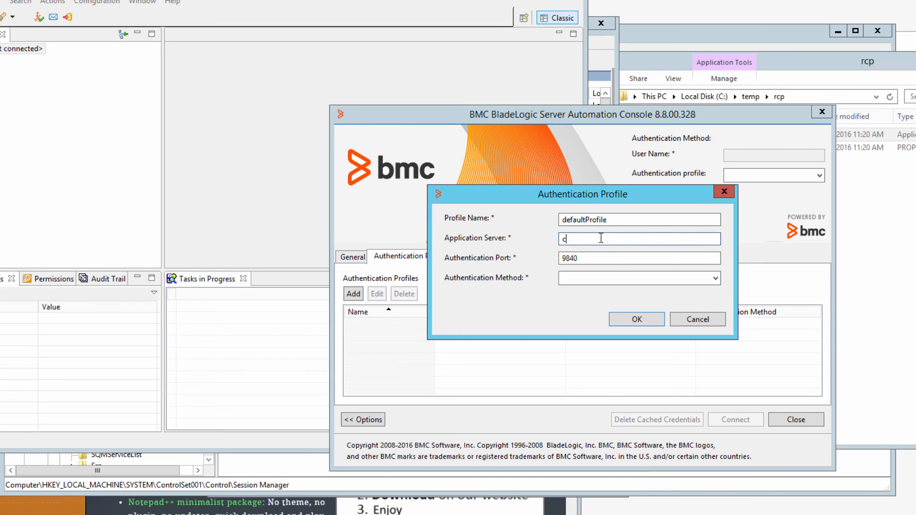
type("lm-aus-013663")
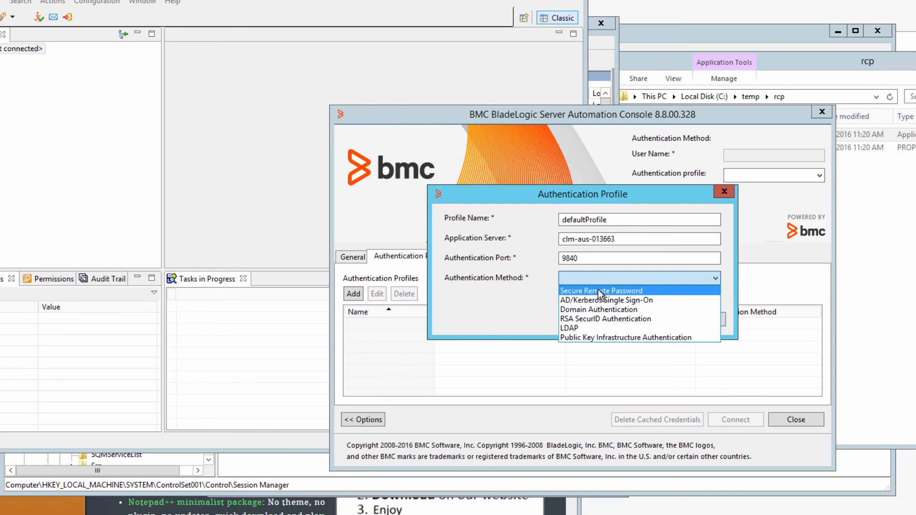
left_click(602, 290)
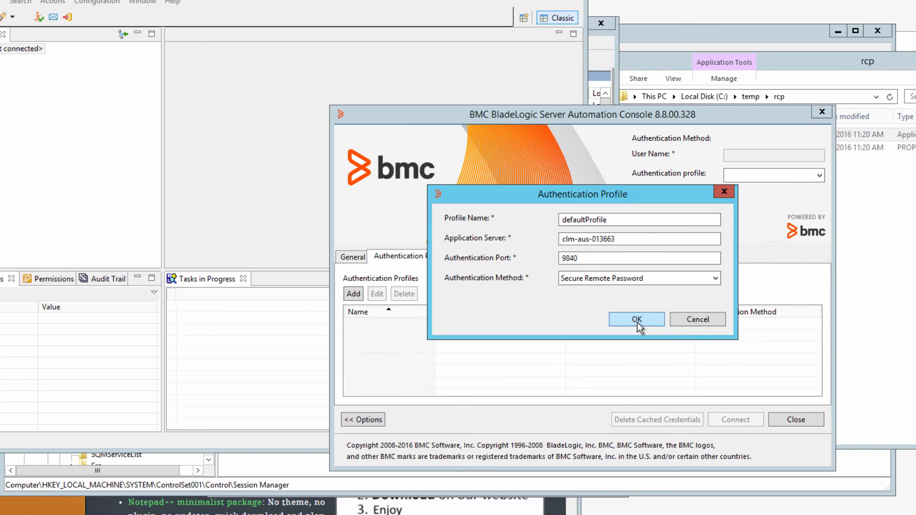
Step: Save defaultProfile and connect with the BLAdmin credentials, reaching the certificate alert
left_click(637, 319)
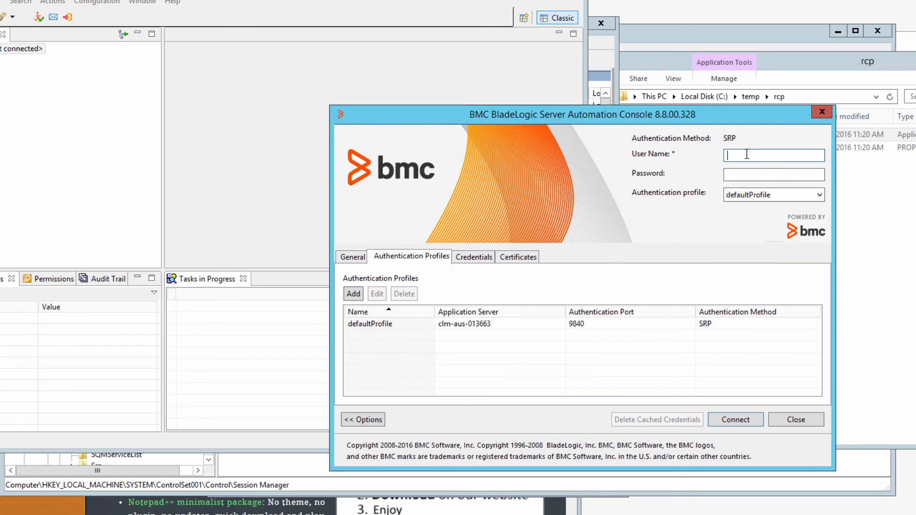
type("BLAdmin")
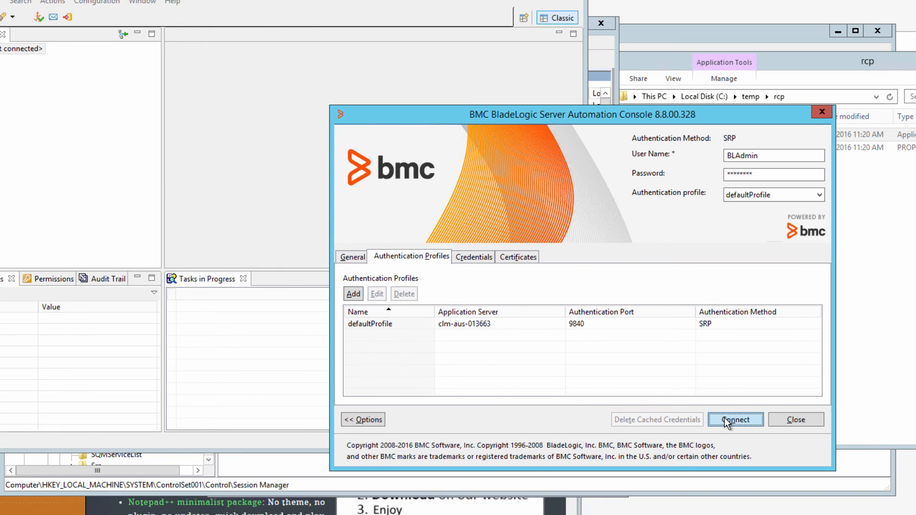
left_click(734, 419)
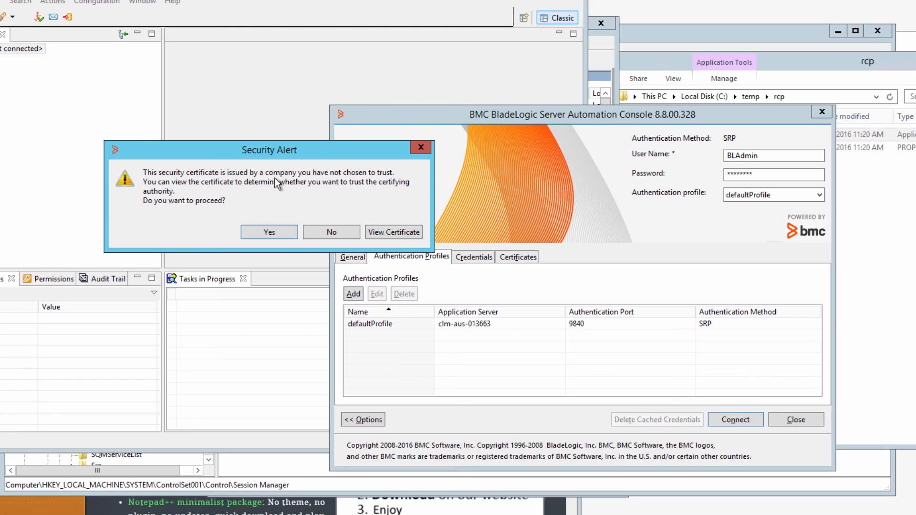
mouse_move(280, 180)
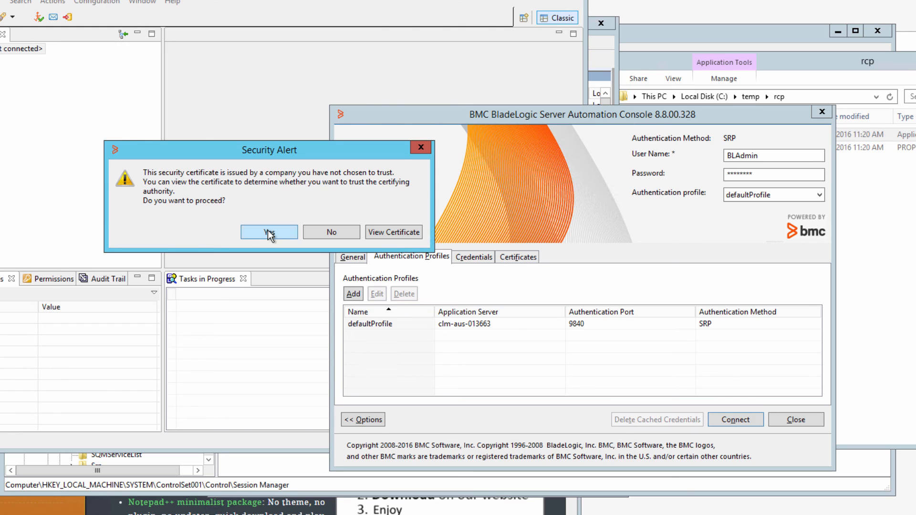
Step: Trust the certificate to connect to clm-aus-013663 and close the Quick Start page
left_click(269, 231)
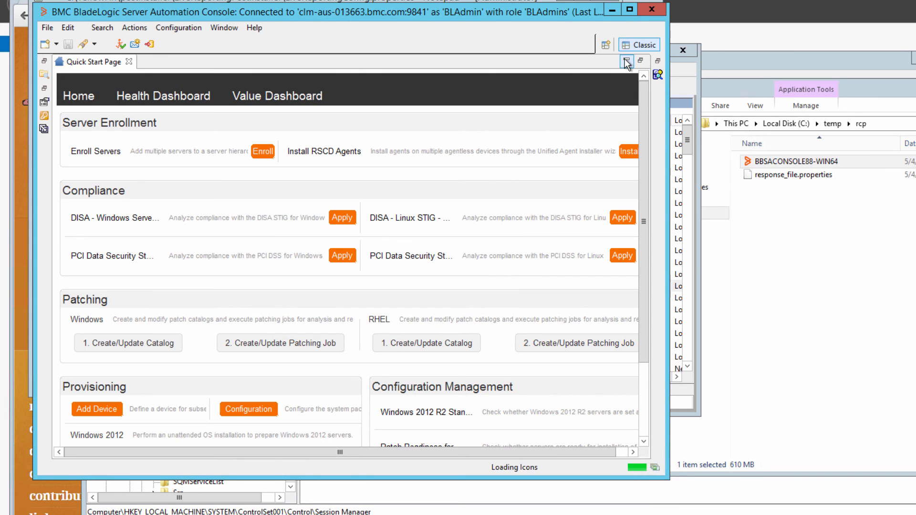
left_click(626, 61)
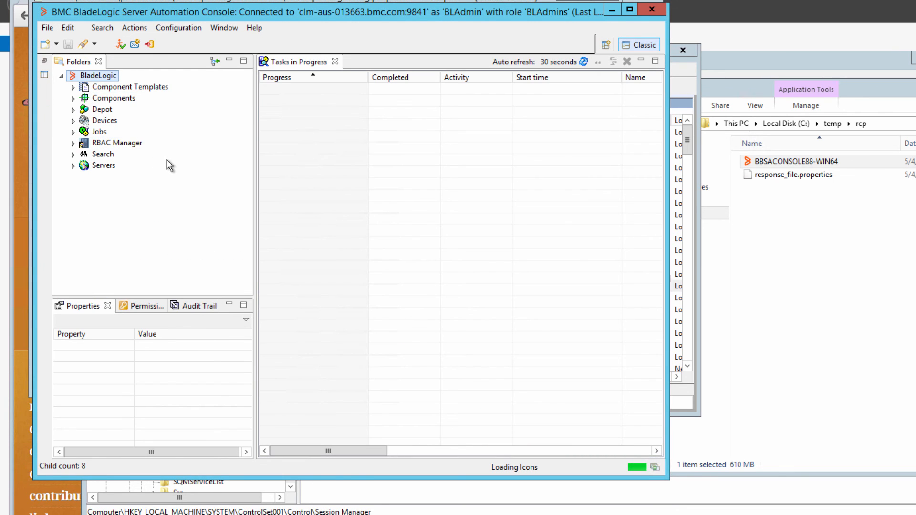